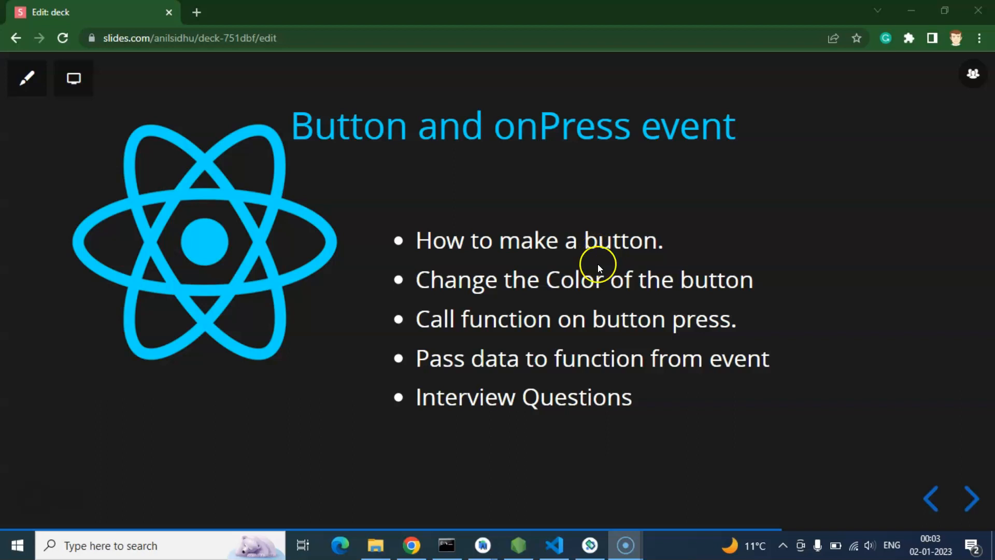
mouse_move(729, 292)
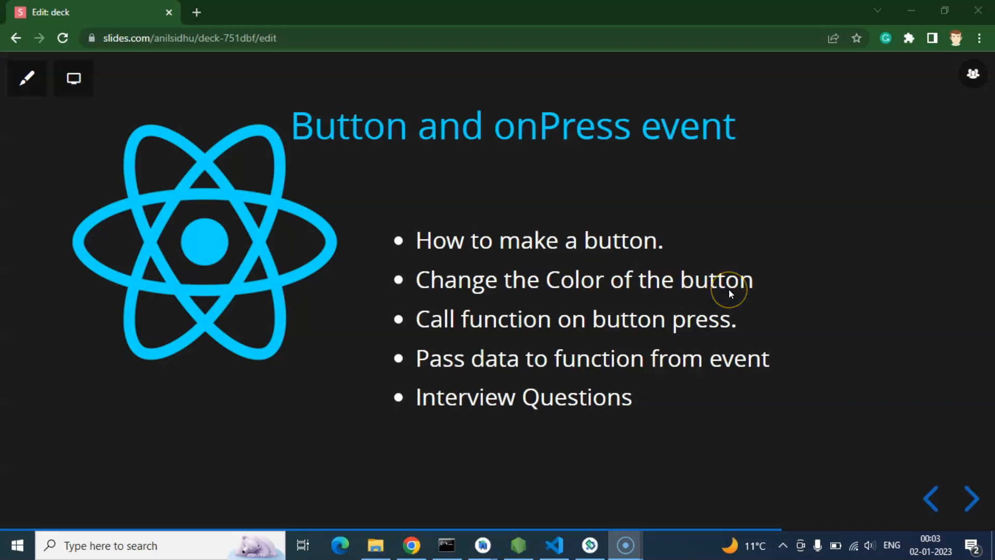
mouse_move(631, 327)
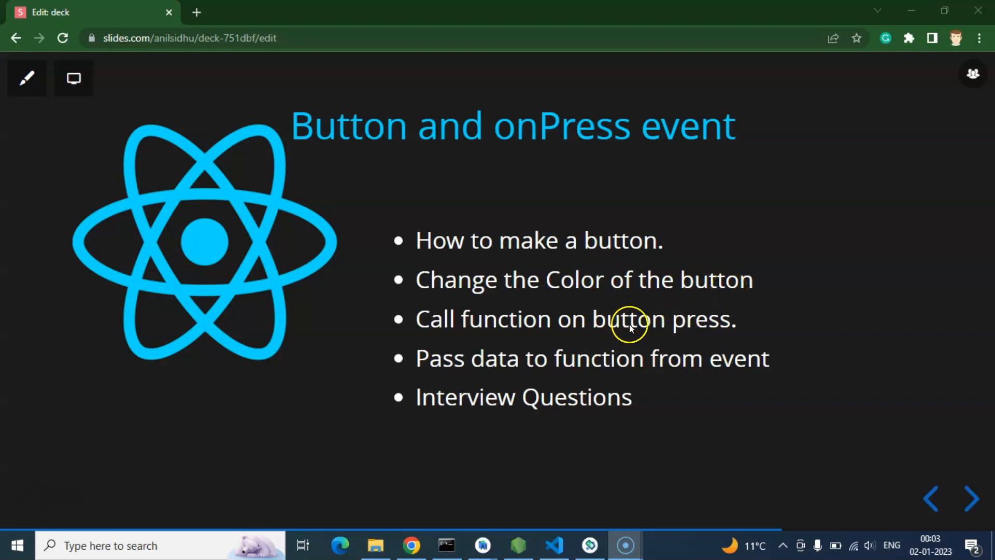
mouse_move(650, 311)
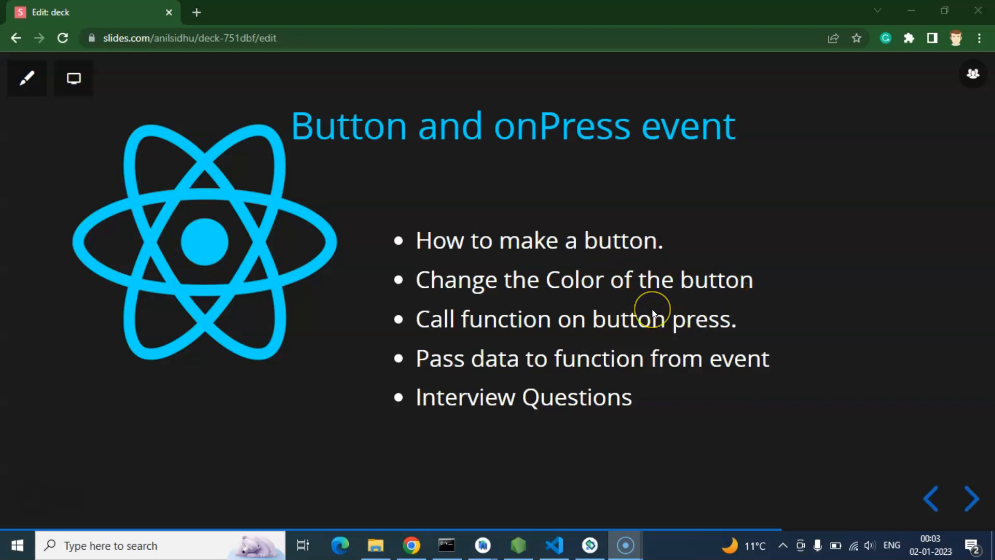
mouse_move(653, 316)
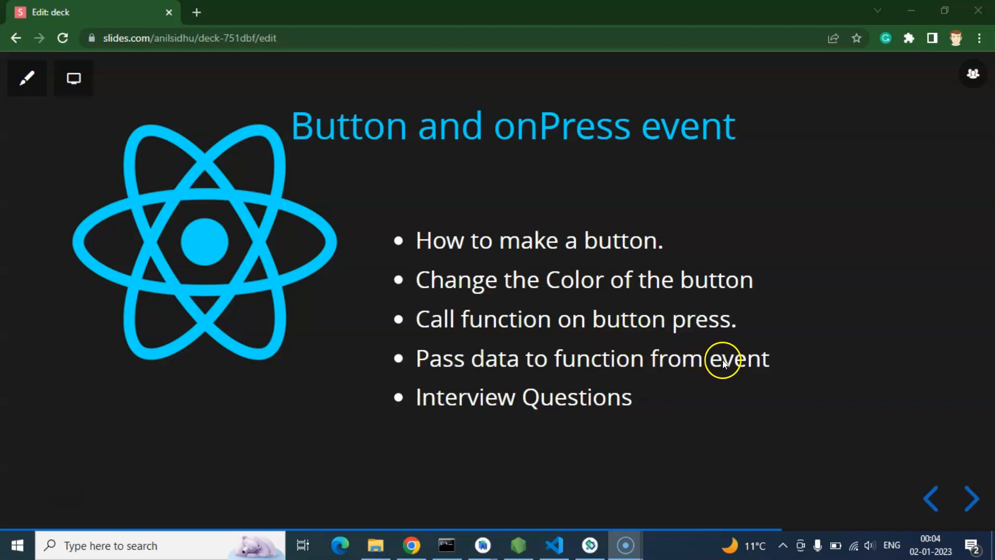
mouse_move(642, 396)
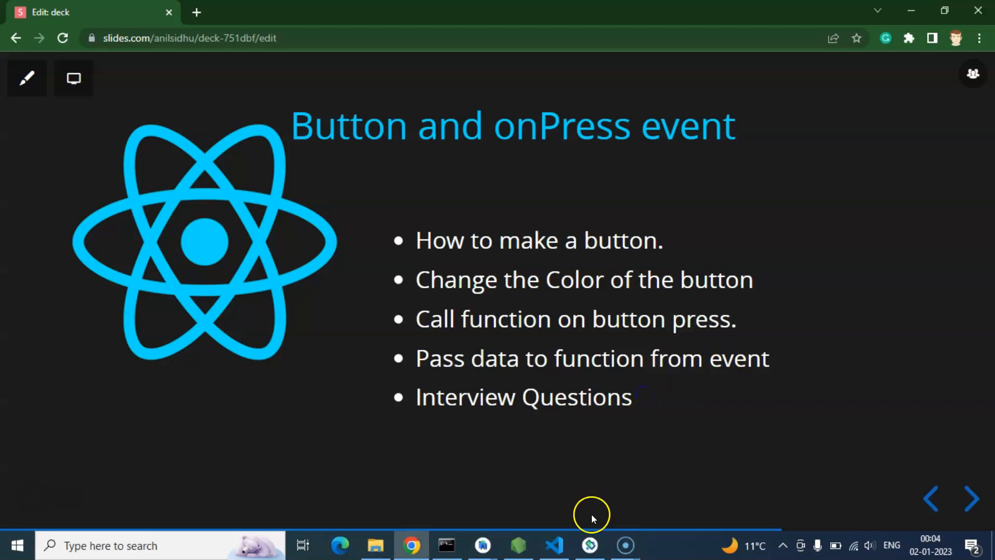
- Open App.js from the firstProject Explorer in VS Code, then hide the sidebar
click(589, 545)
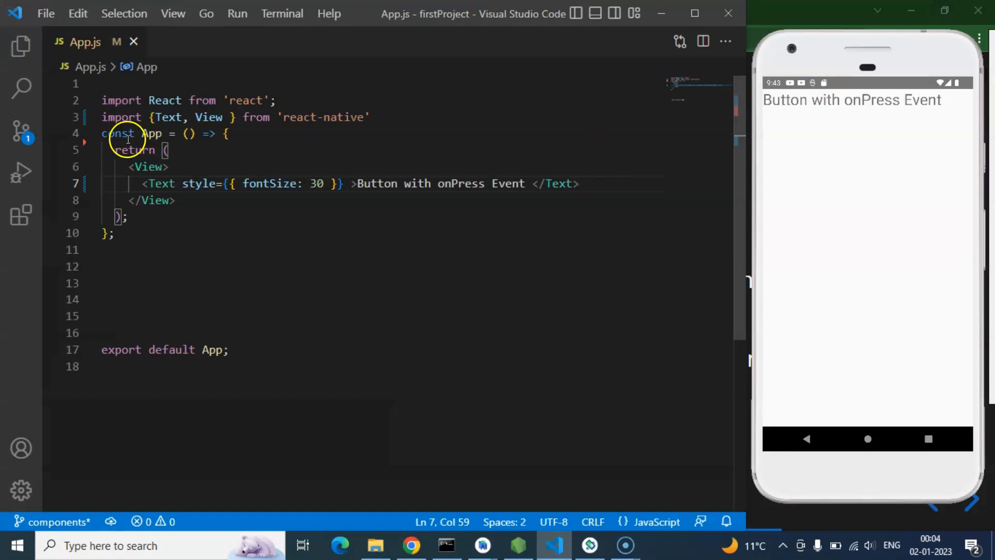
click(21, 46)
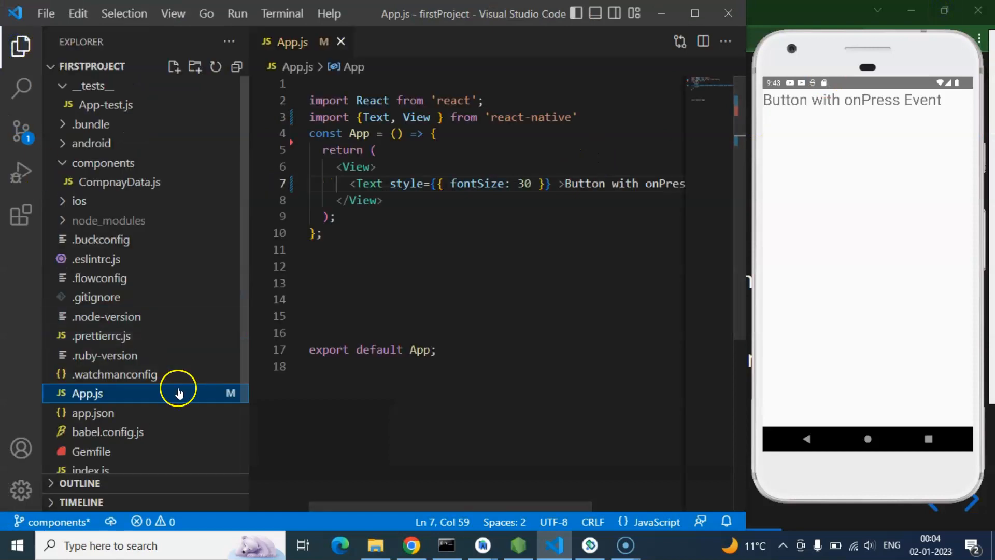
mouse_move(11, 46)
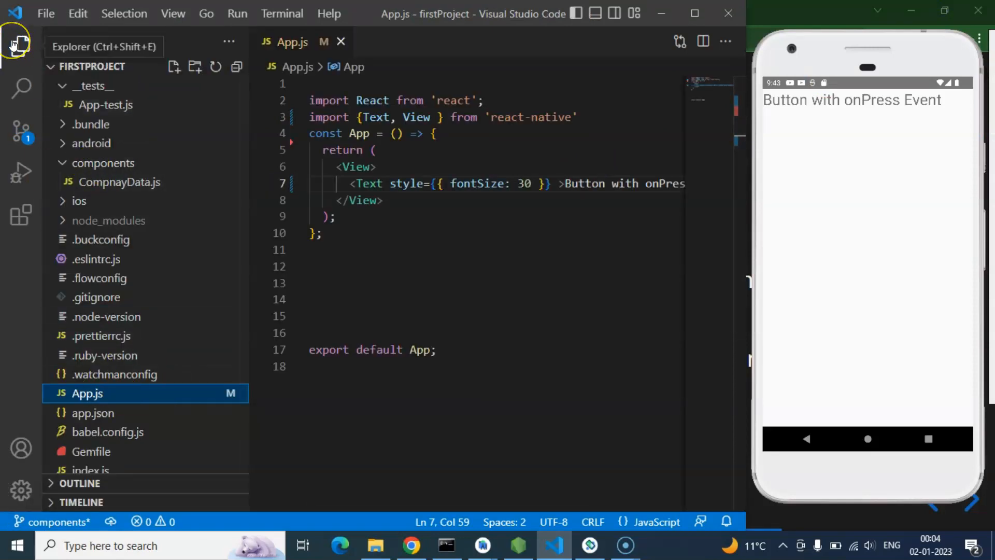
click(13, 45)
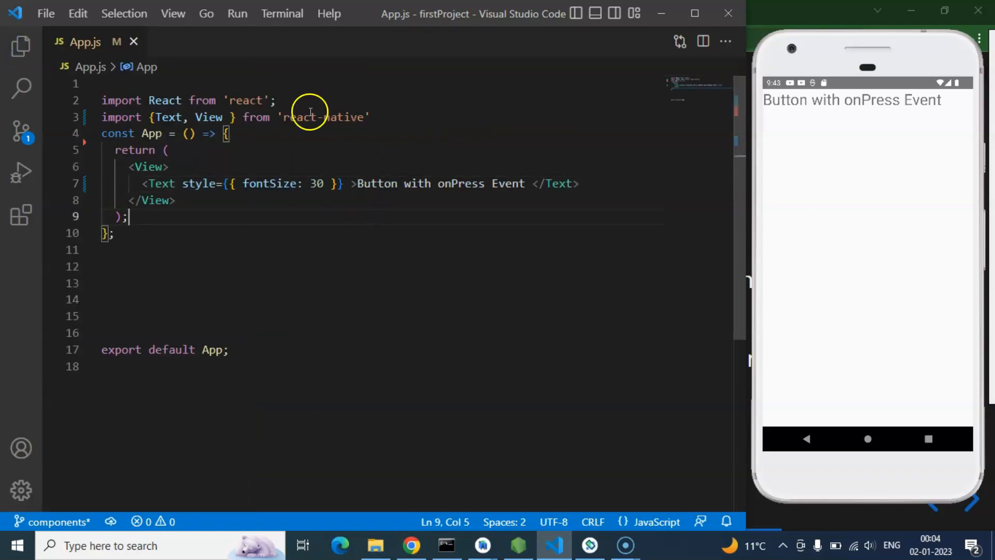
mouse_move(506, 167)
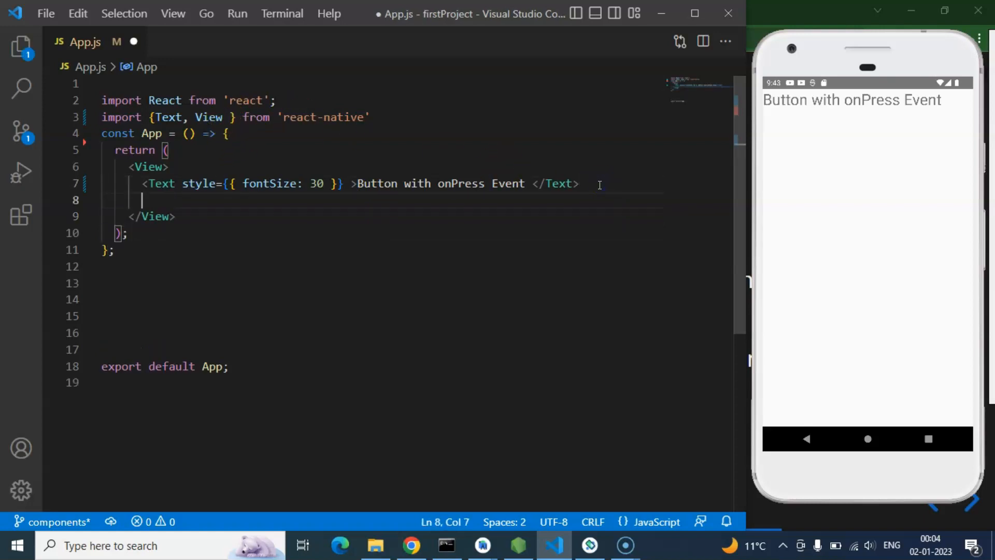
- Add a <Button title='On Press' /> element below the heading Text
text(<Buton)
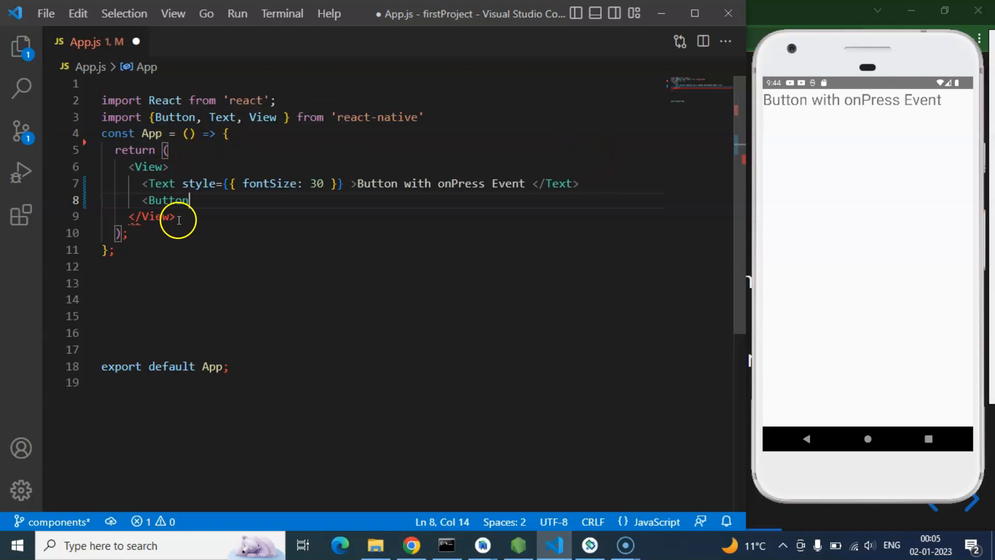
text(>)
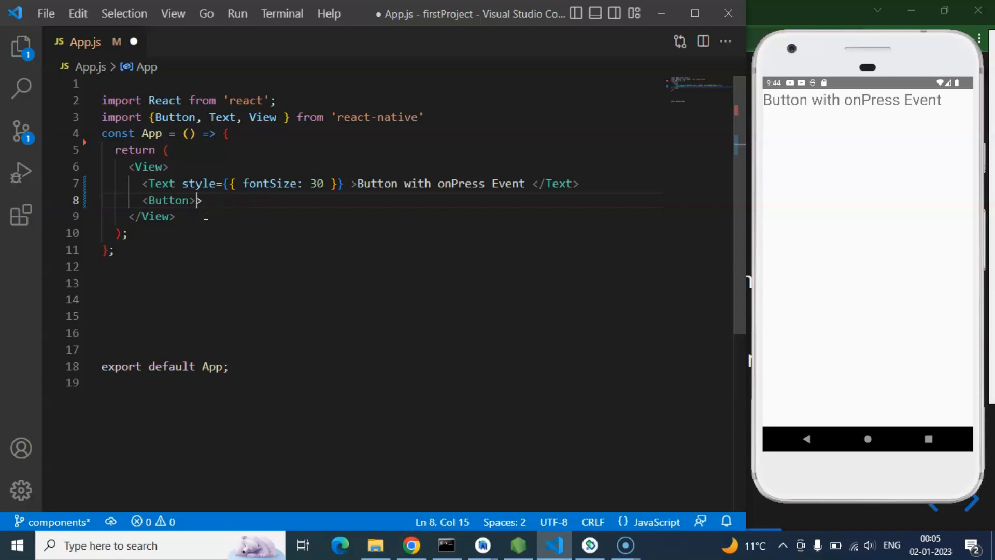
text(/)
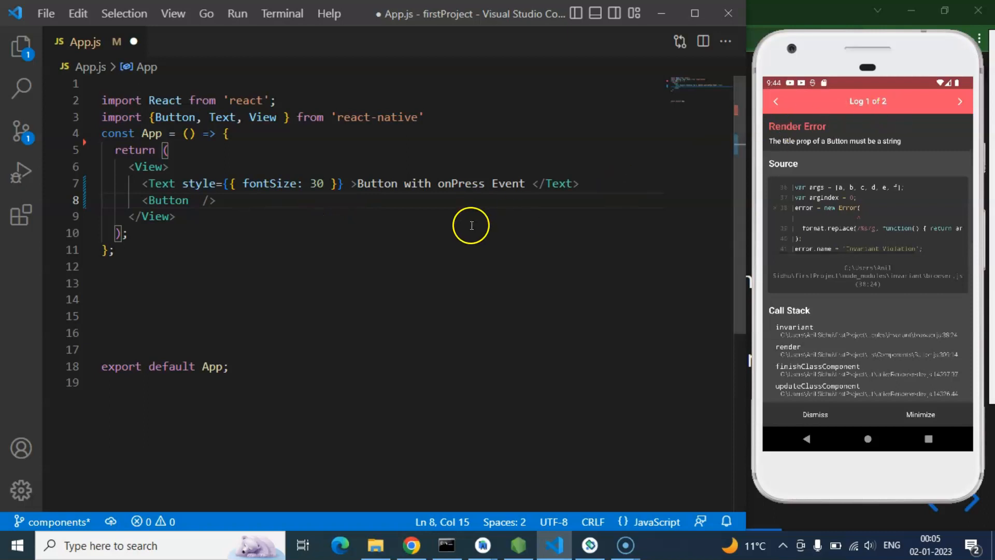
text(title='')
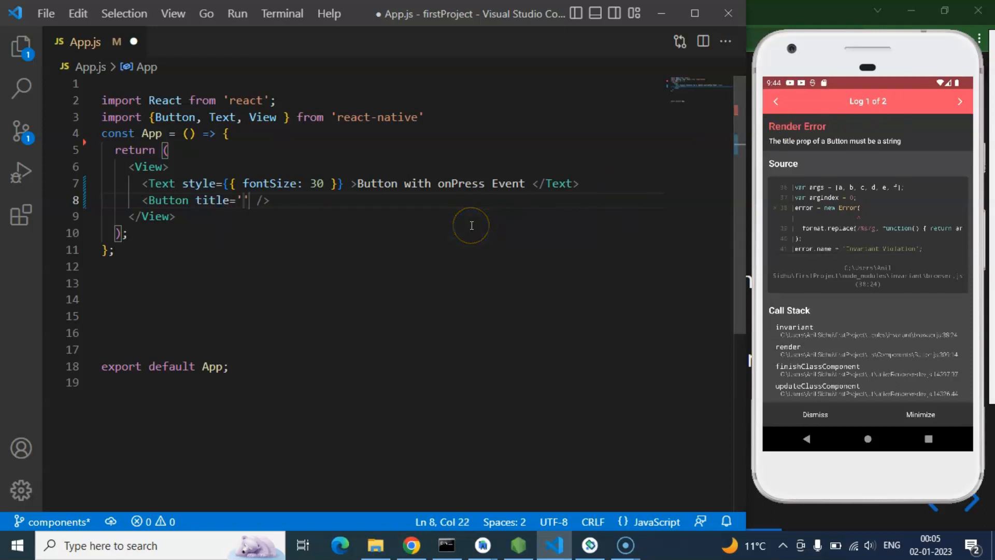
text(o)
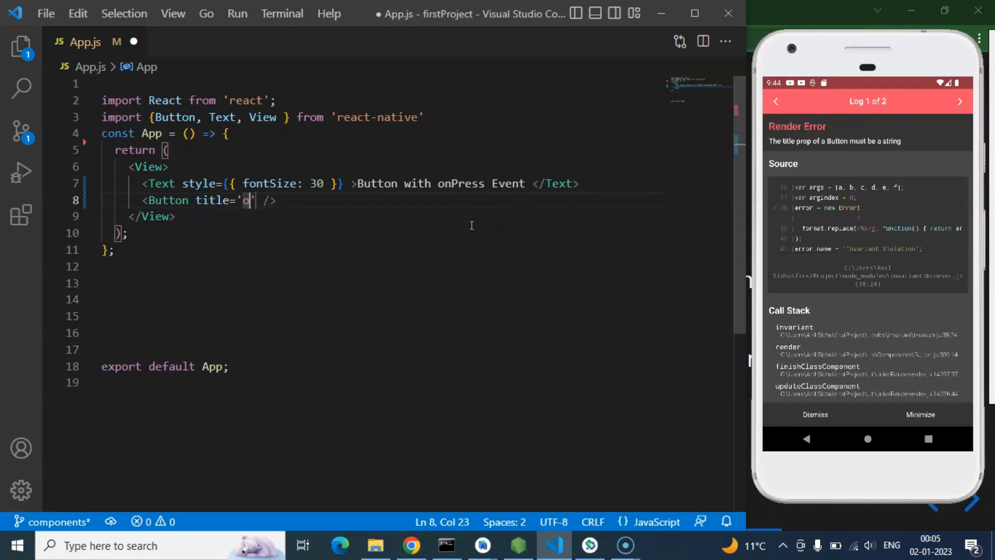
text(n)
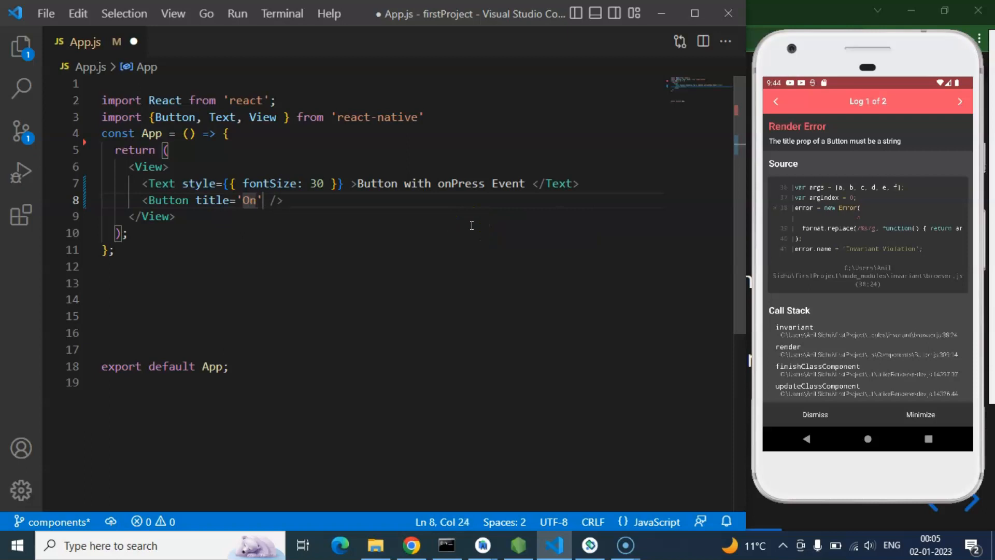
text(Press)
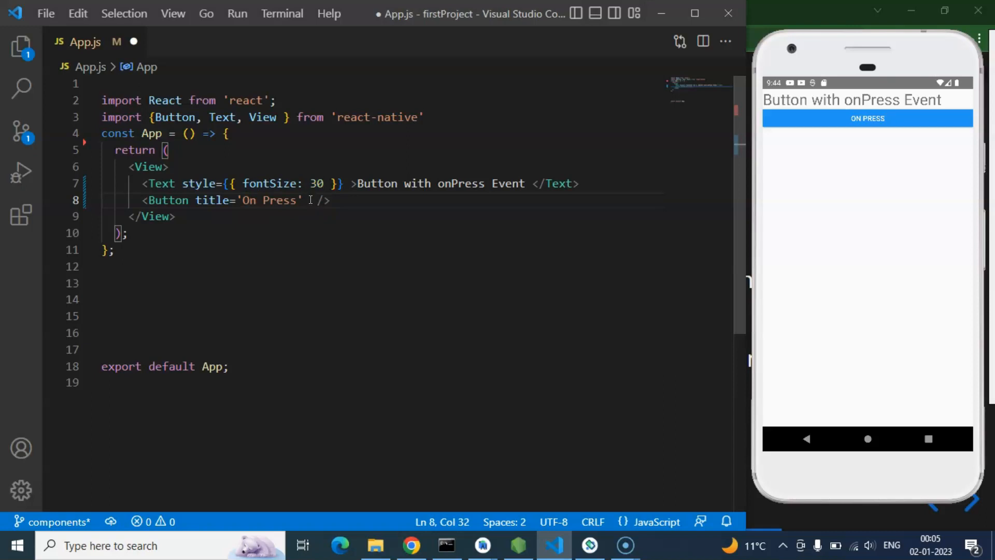
- Give the On Press button color 'green', after trying red and 000, and save
text(color={})
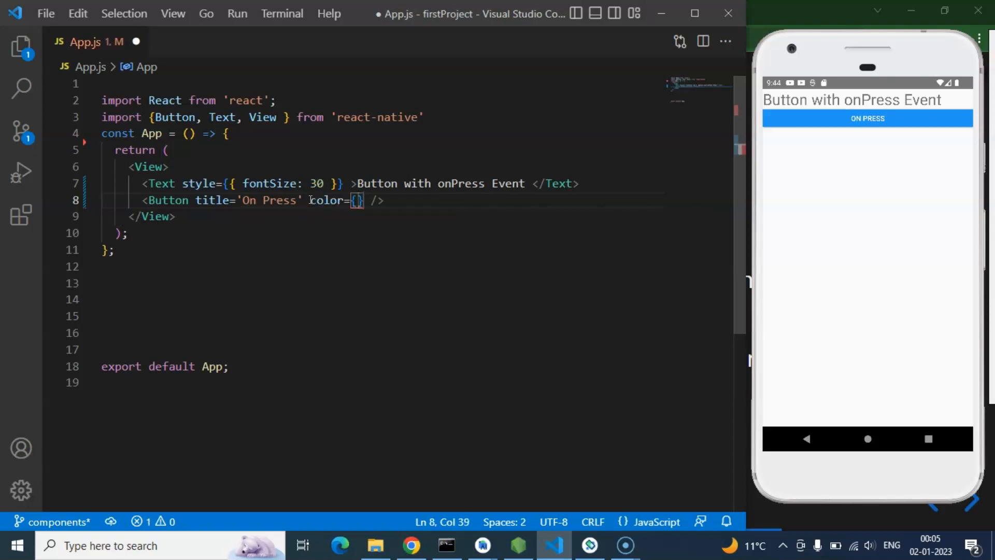
text(')
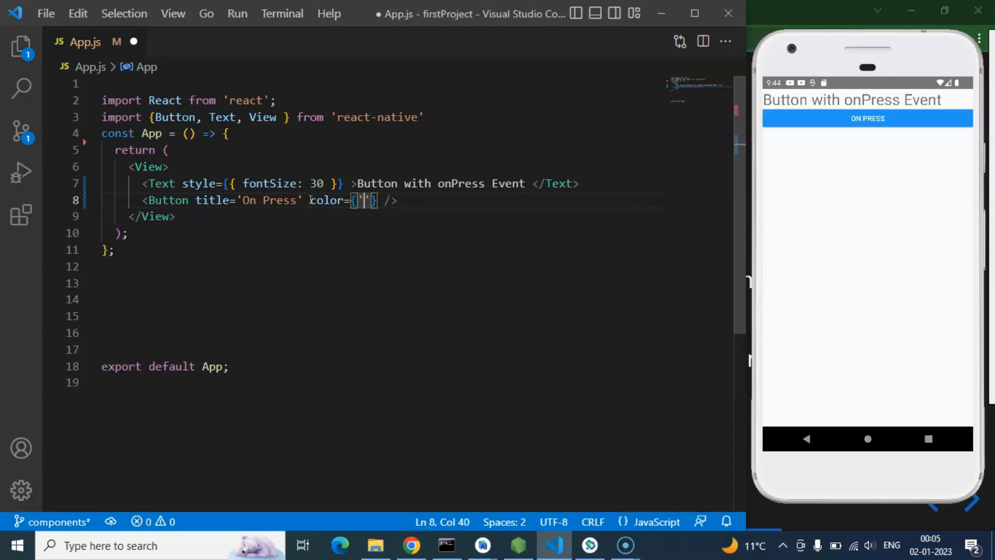
text(red)
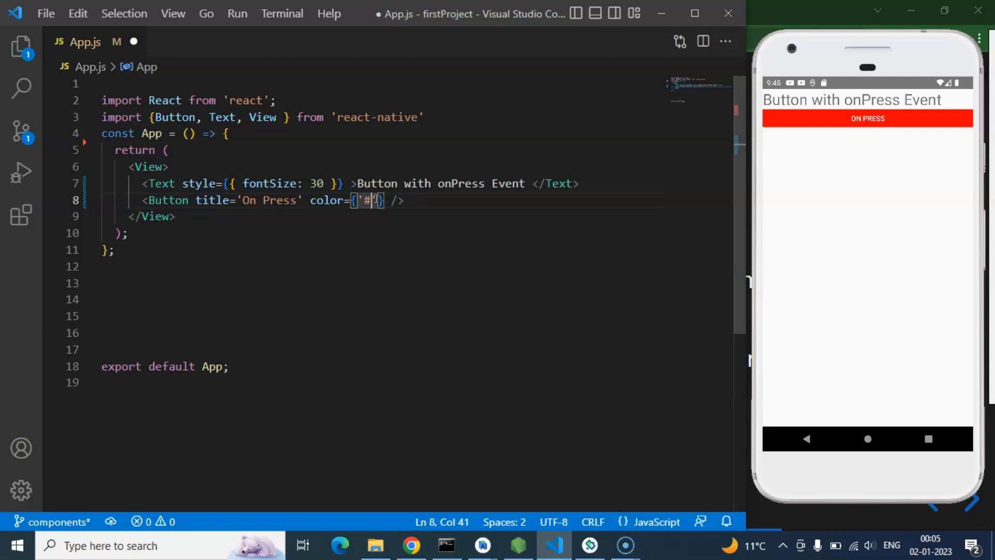
text(000)
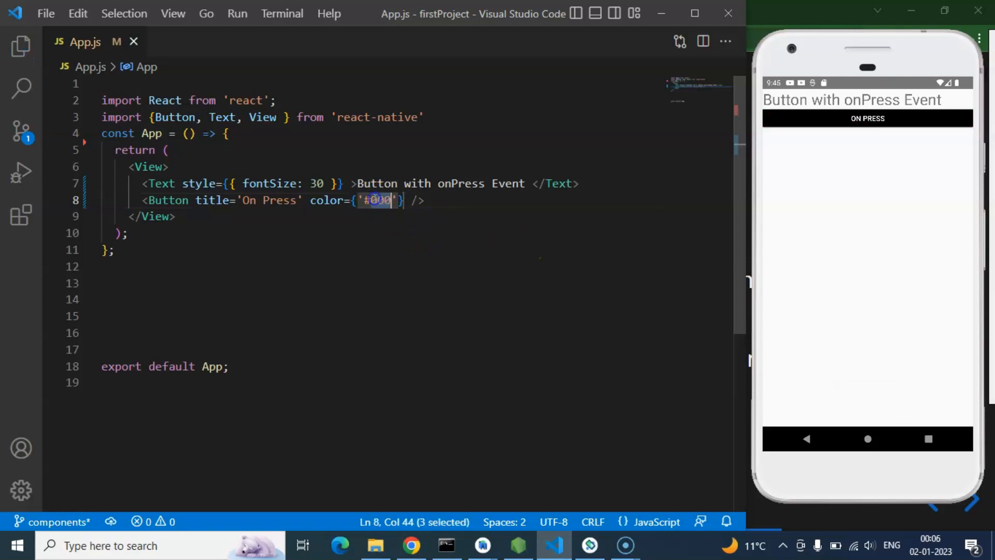
text(green)
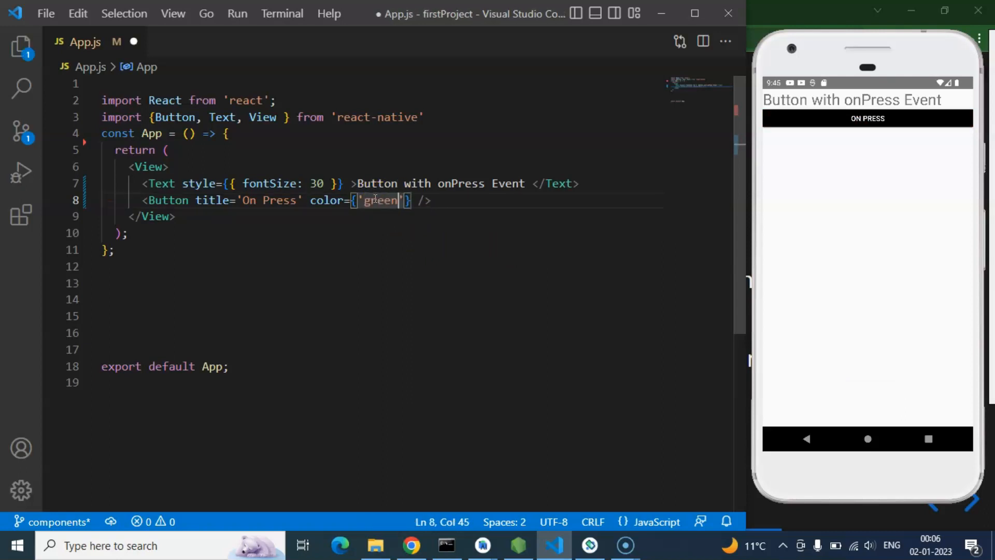
key(ctrl+s)
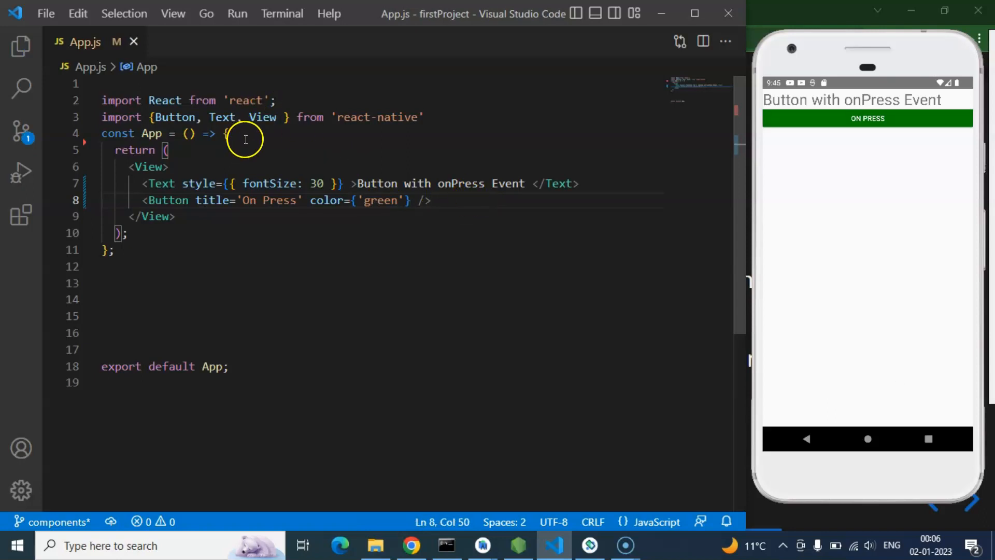
key(Enter)
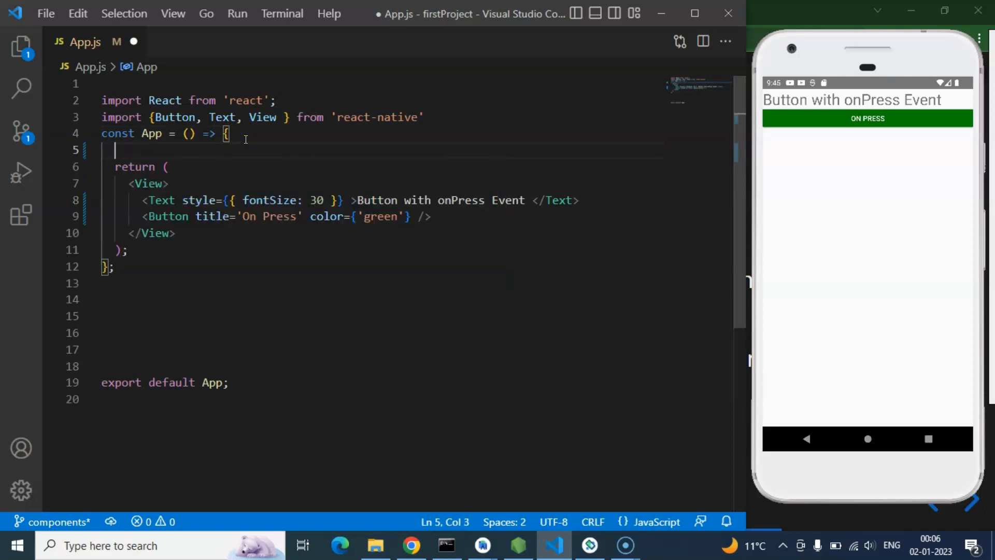
- Define a fruit arrow function inside App that calls console.warn("function called")
text(const f)
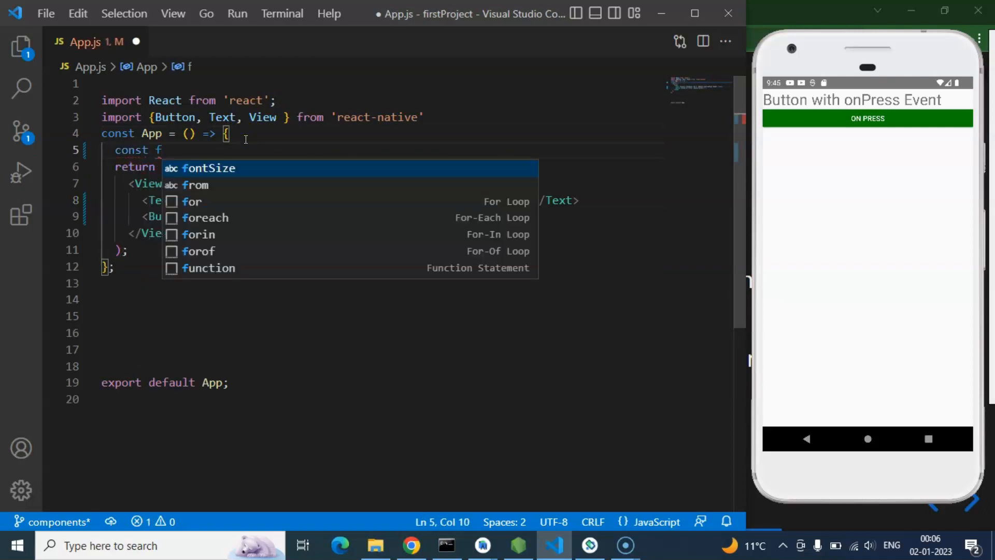
text(ruit())
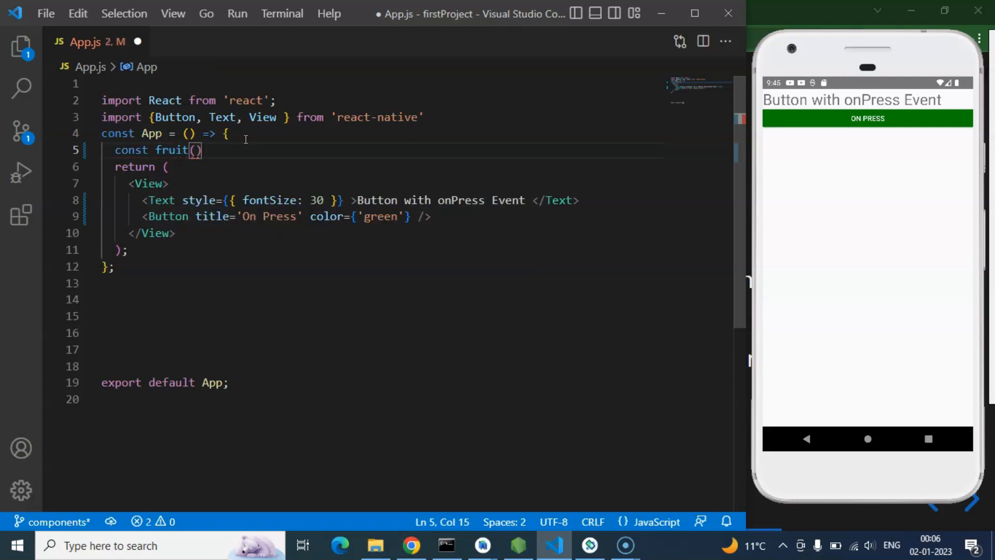
text(=)
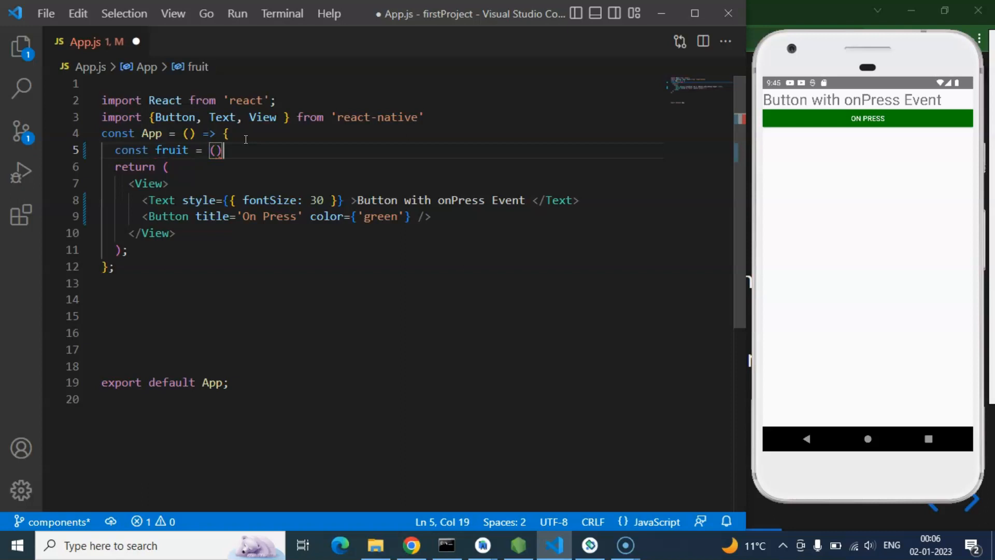
text(=>{)
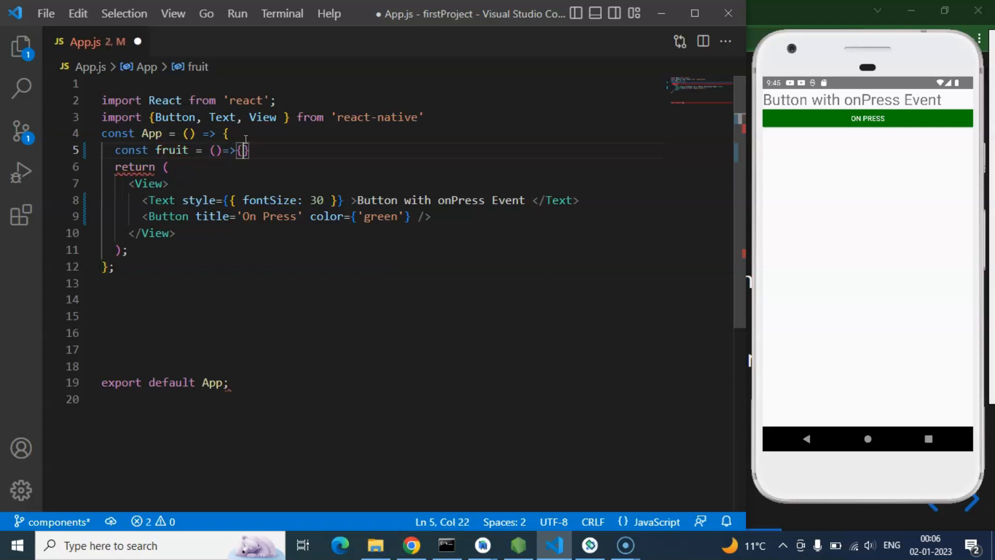
key(Enter)
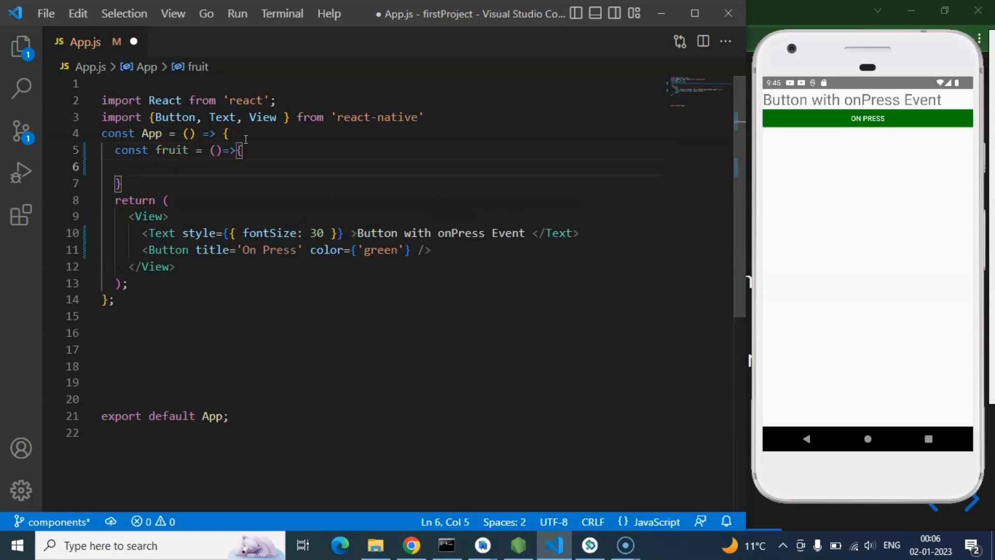
text(warn();)
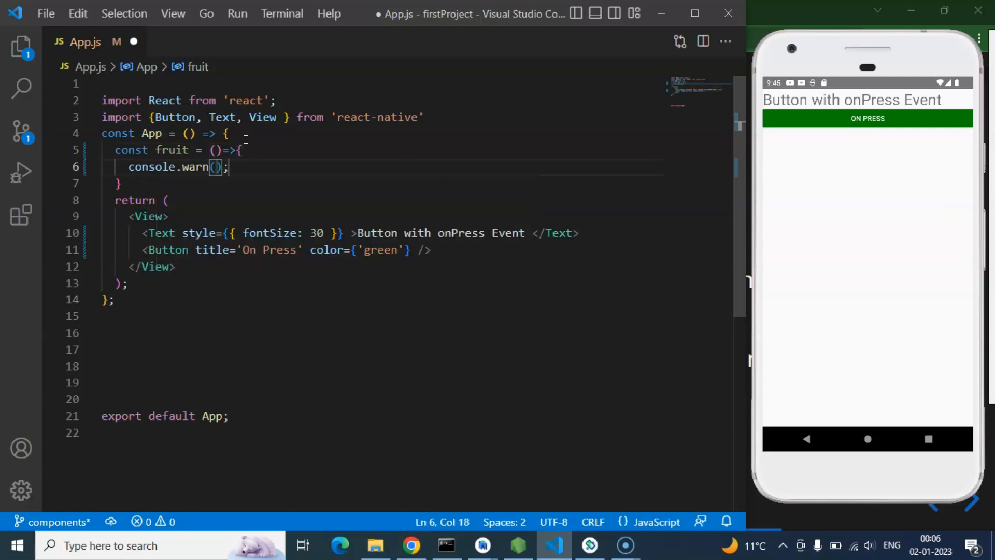
text("")
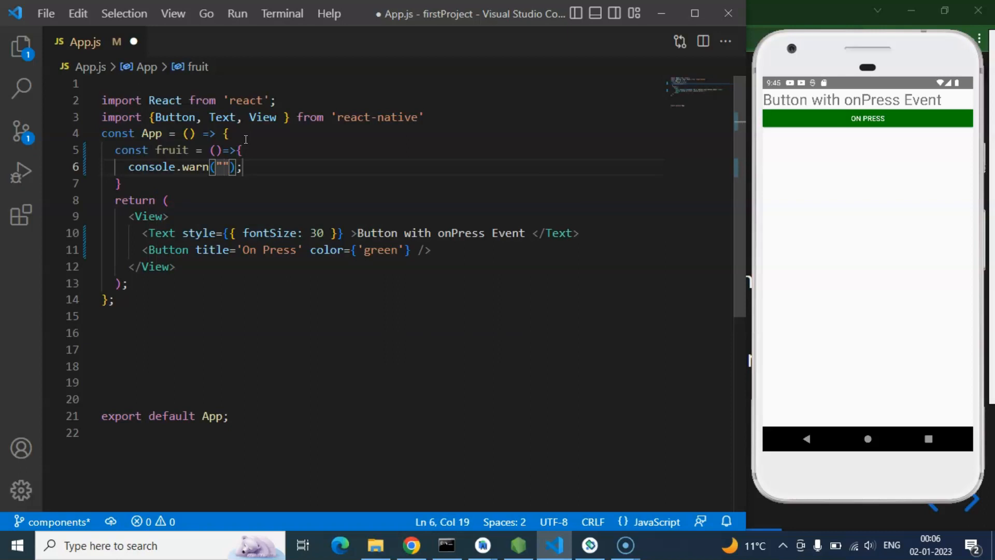
text(function c)
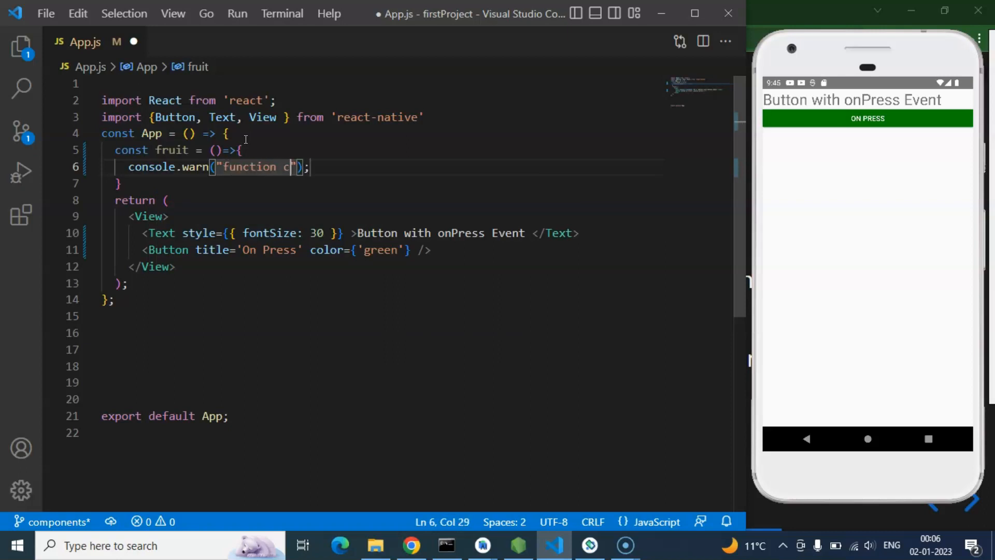
text(alled)
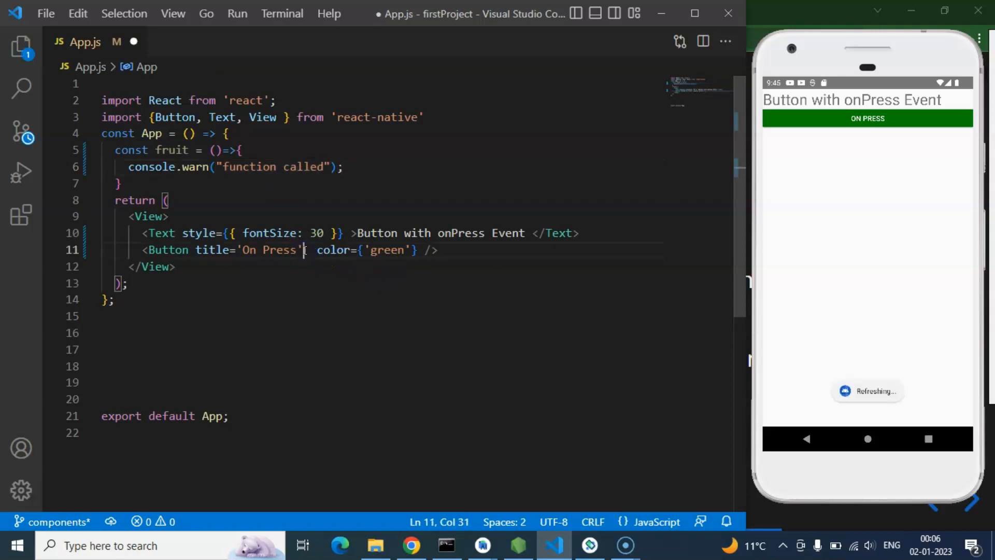
- Set the green button's onPress to {fruit}
text(onPress={)
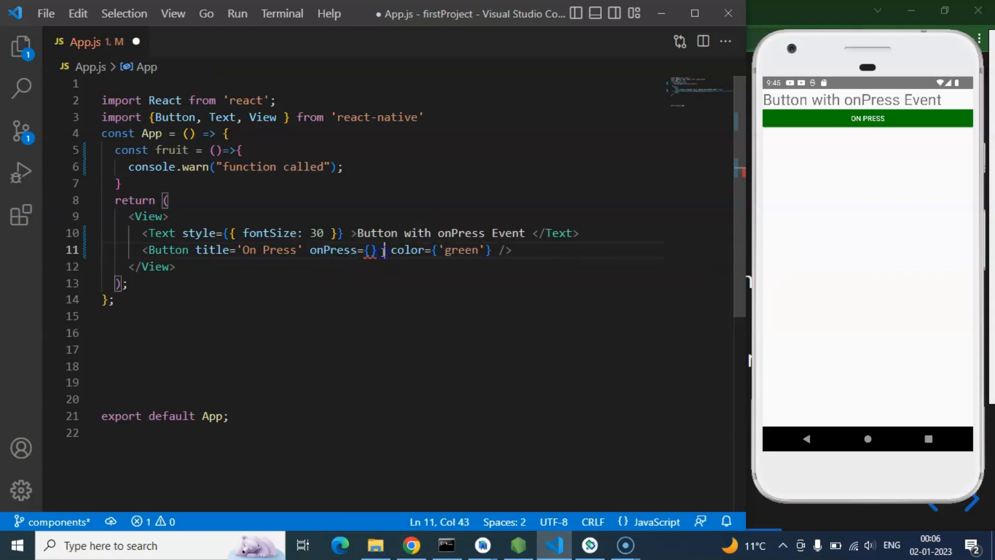
mouse_move(342, 249)
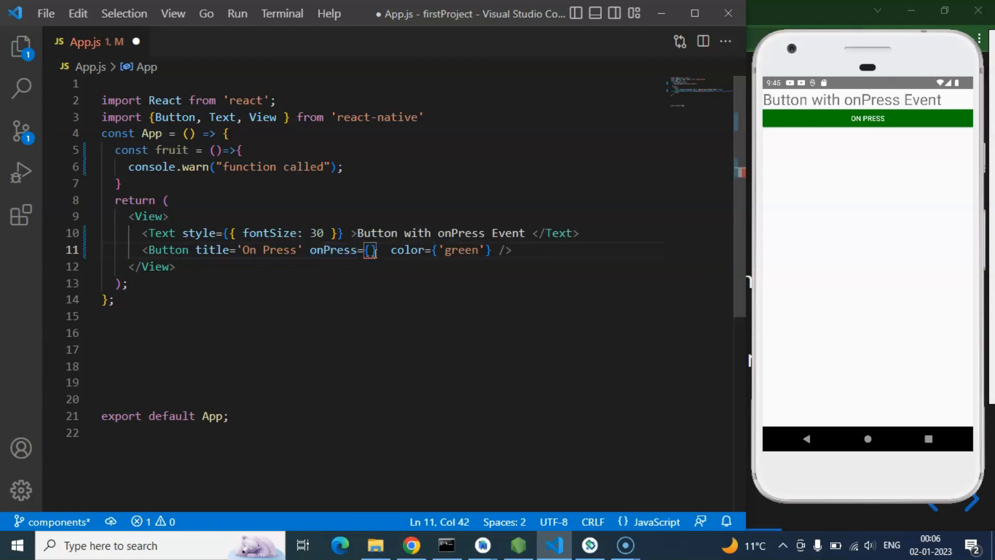
double_click(332, 250)
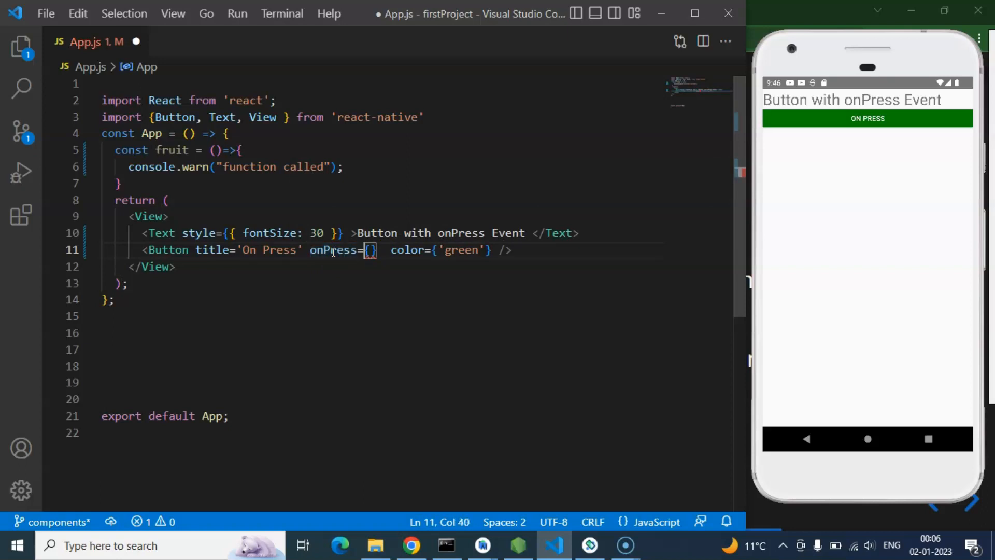
text(f)
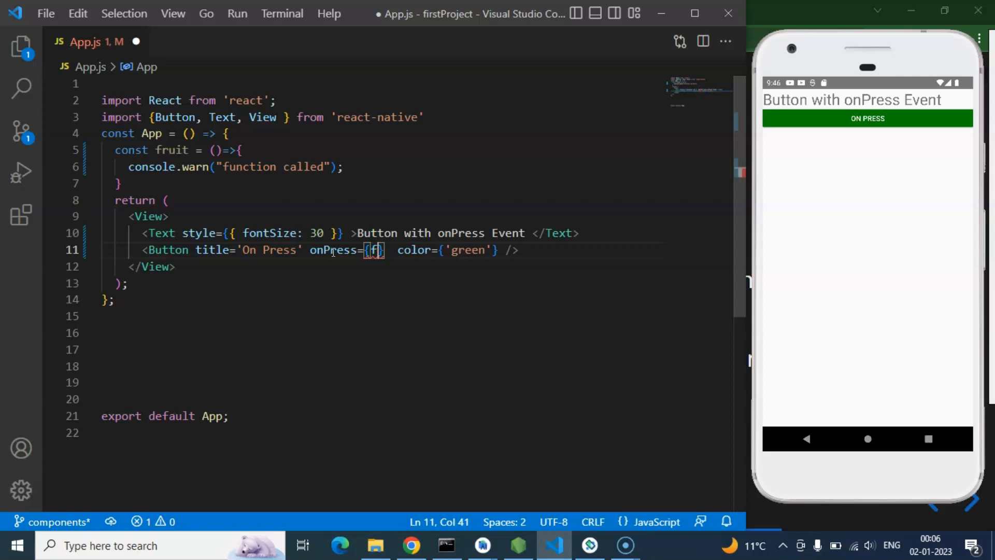
text(ut)
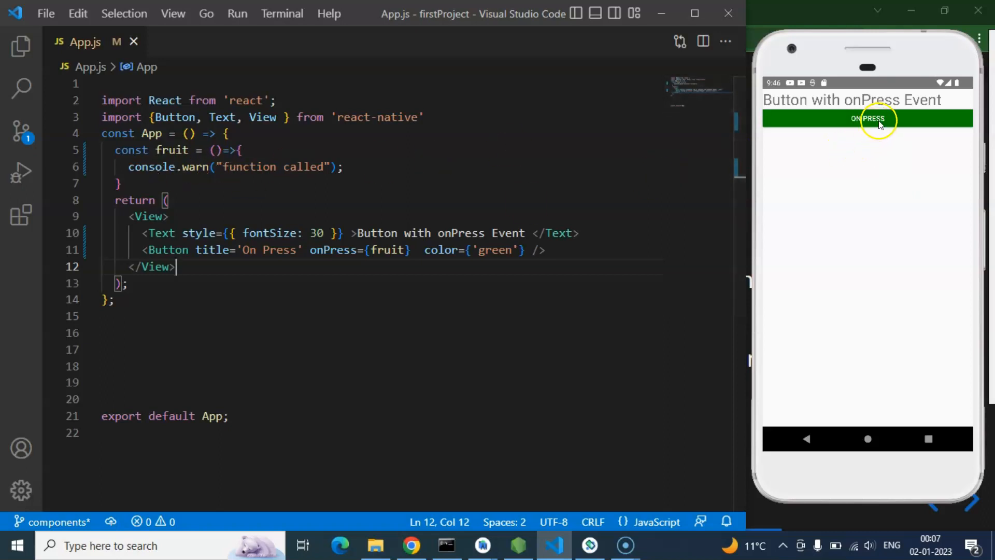
- Tap the green button for the 'function called' warning, swapping warn to log and back
click(867, 118)
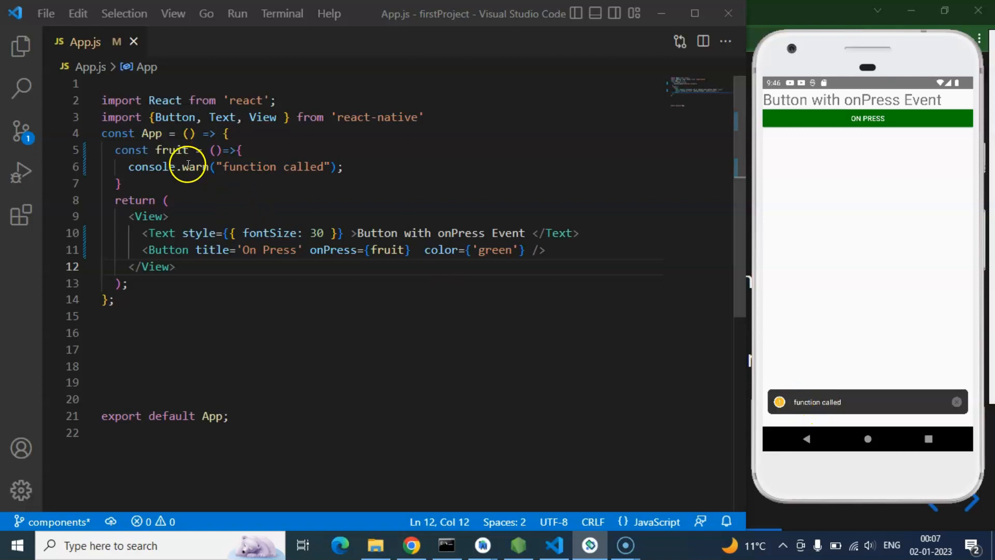
text(log)
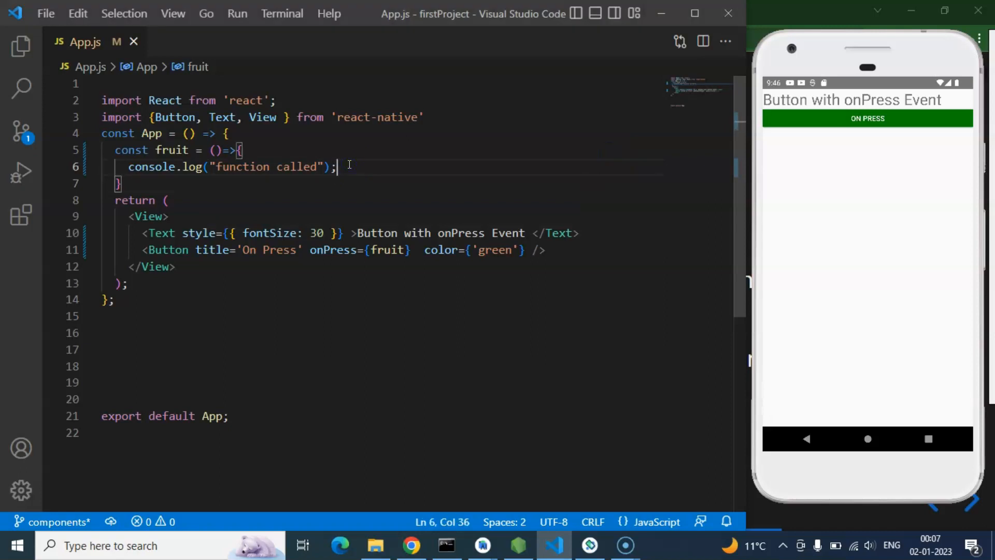
double_click(192, 167)
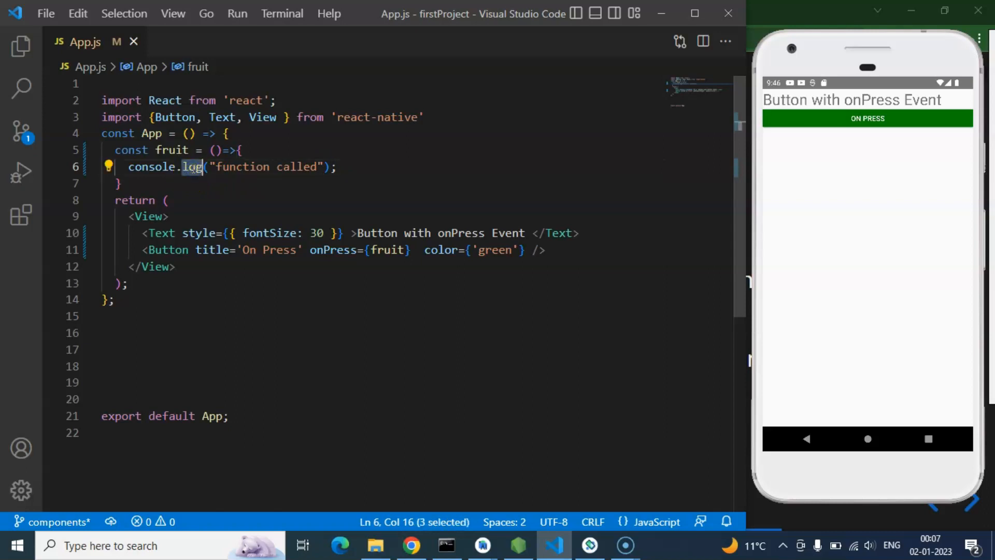
text(warn)
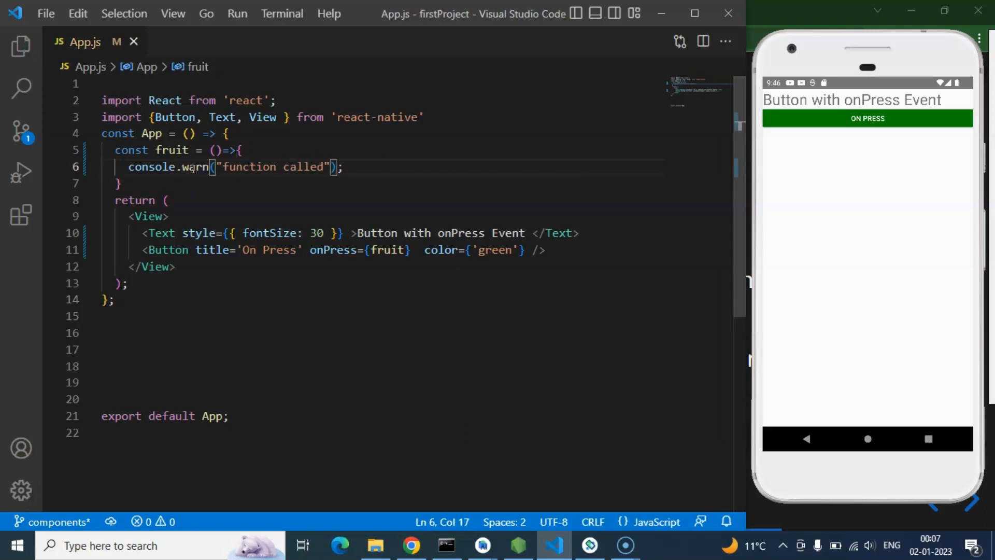
click(867, 118)
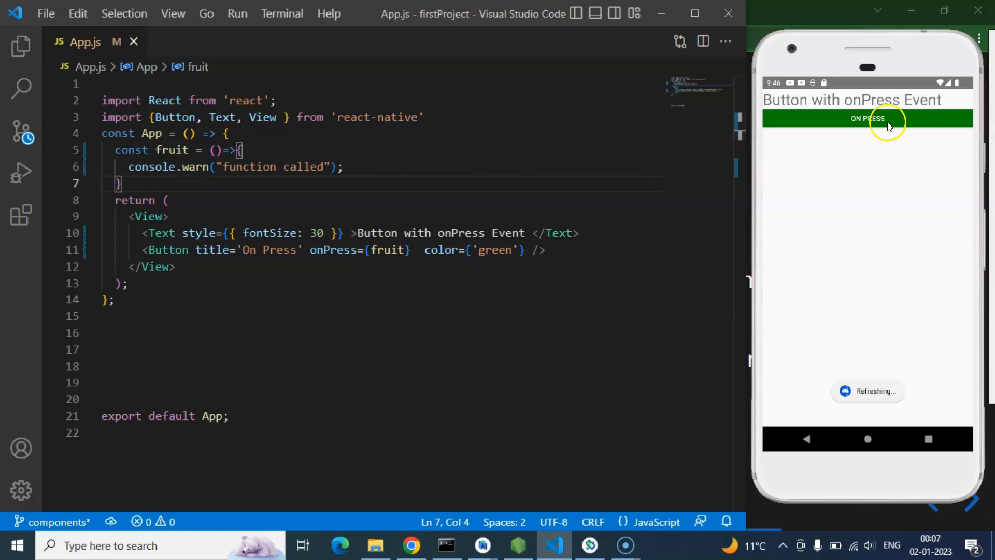
click(868, 118)
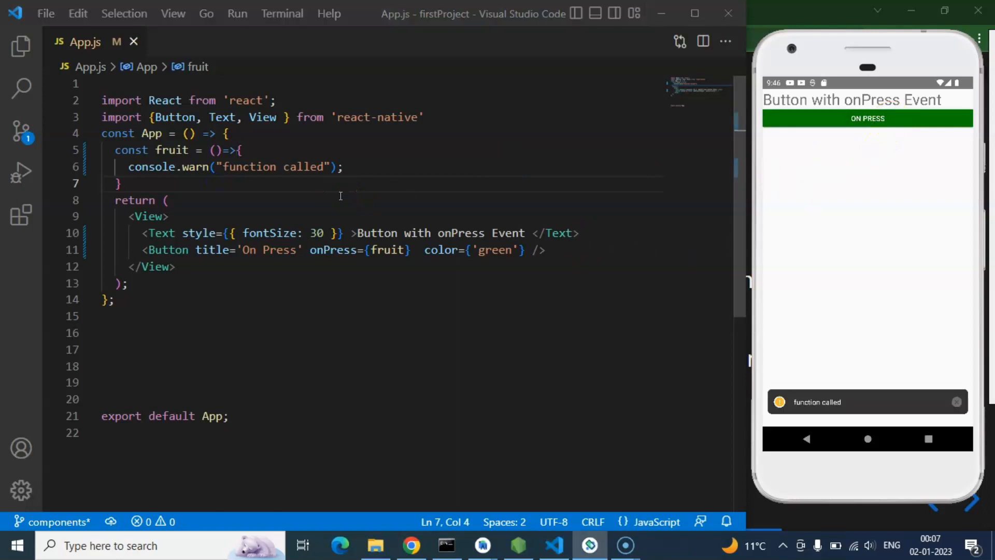
mouse_move(527, 263)
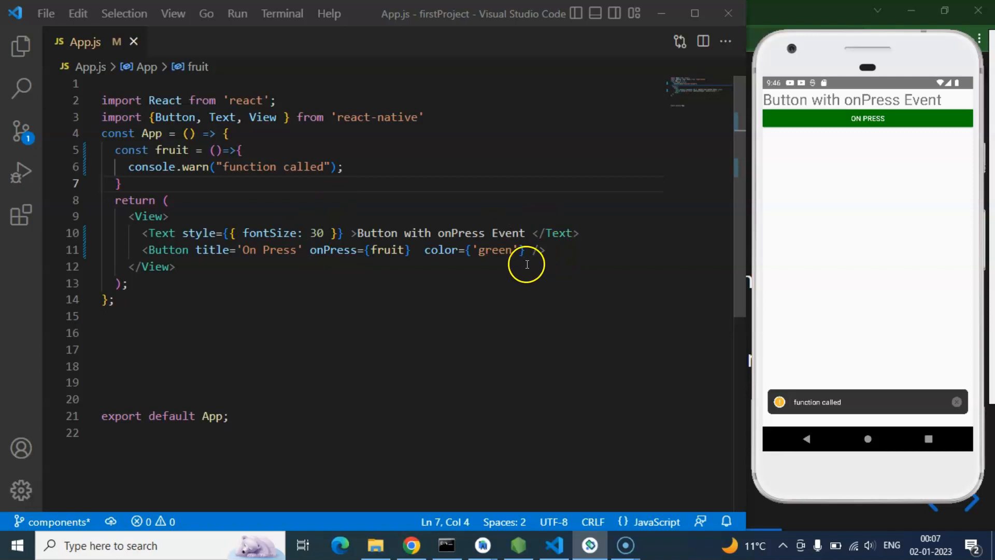
mouse_move(558, 251)
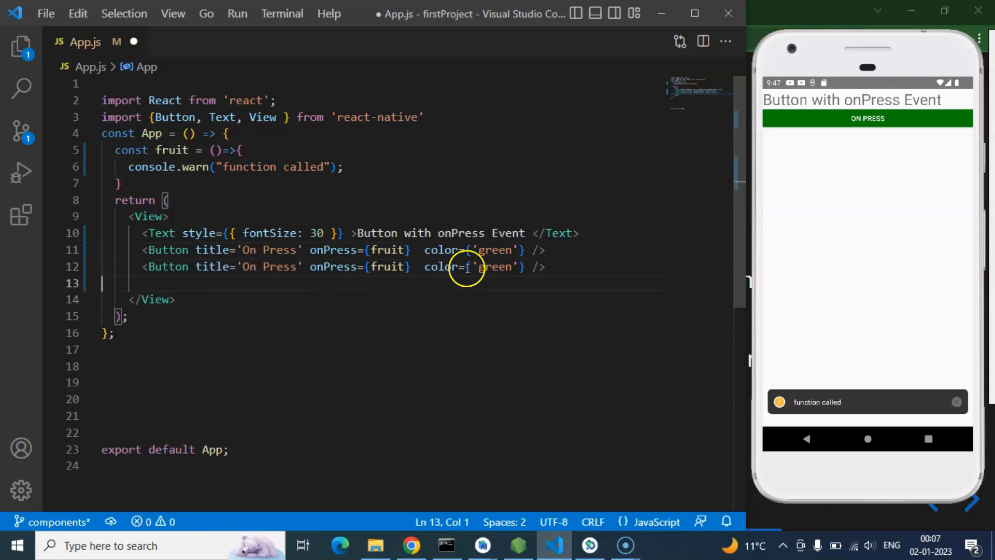
- Recolour the second button red and make fruit take val and warn it
double_click(496, 267)
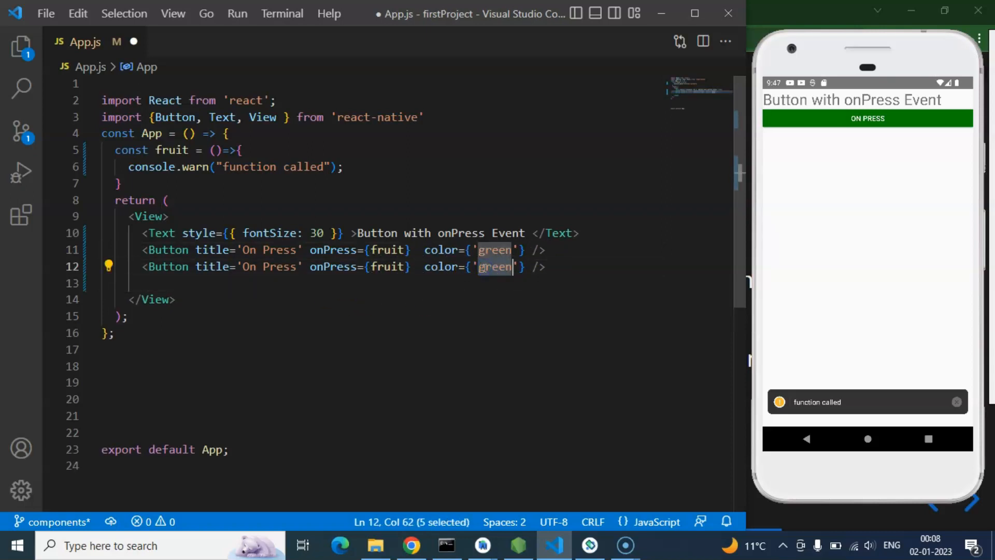
text(red)
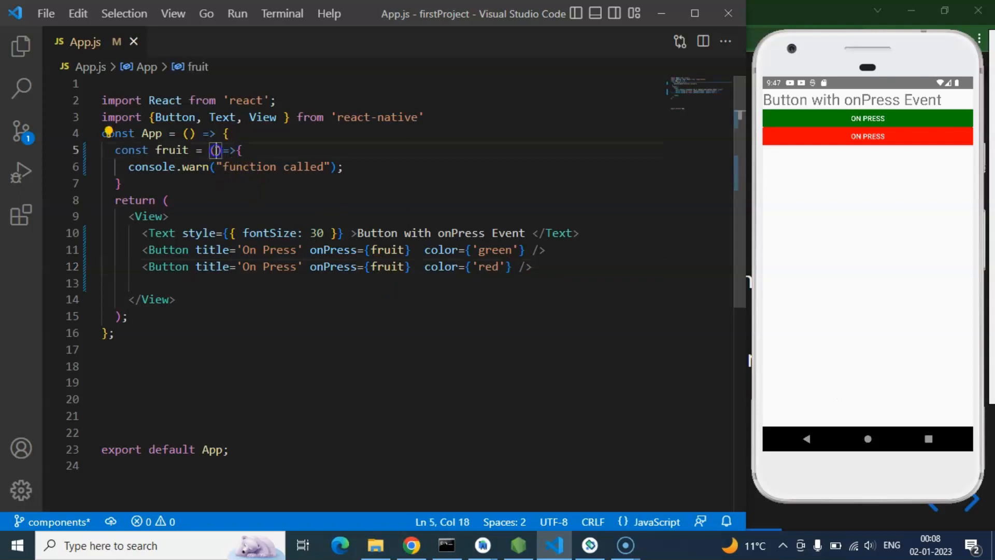
text(val)
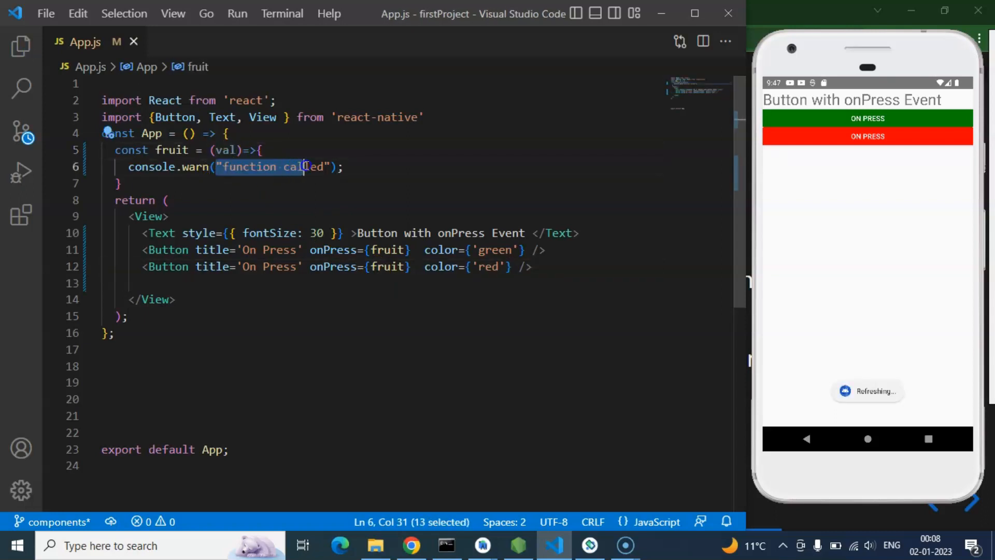
text(val)
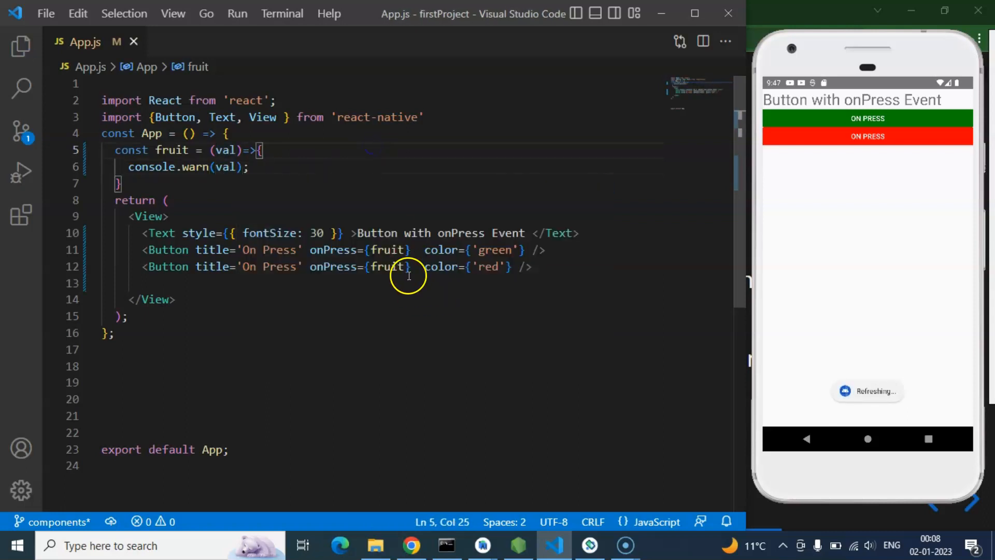
double_click(387, 267)
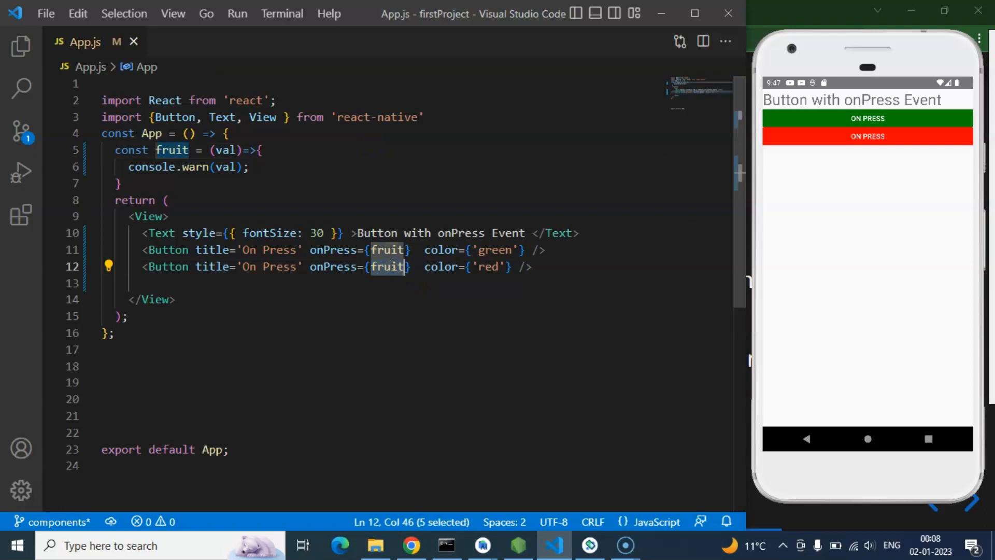
mouse_move(300, 214)
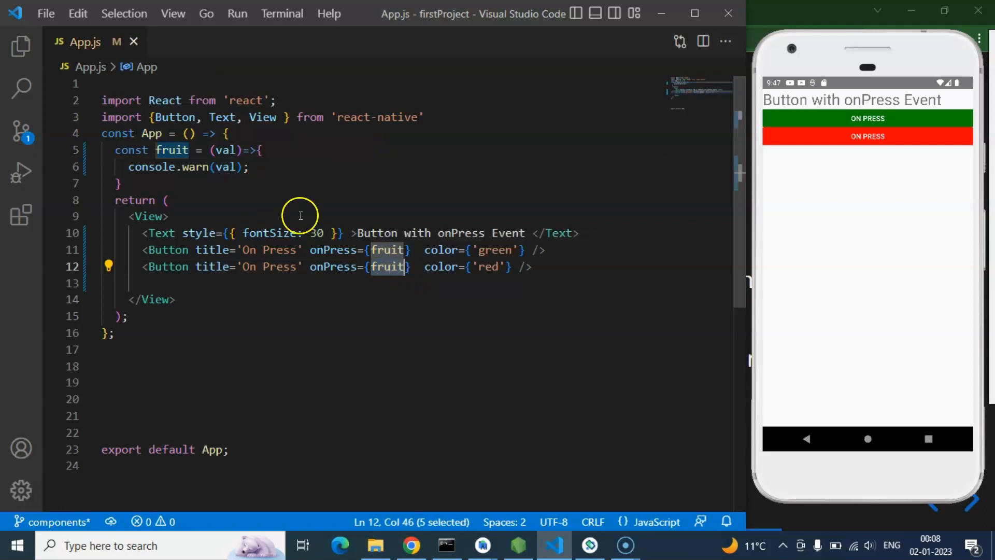
click(411, 266)
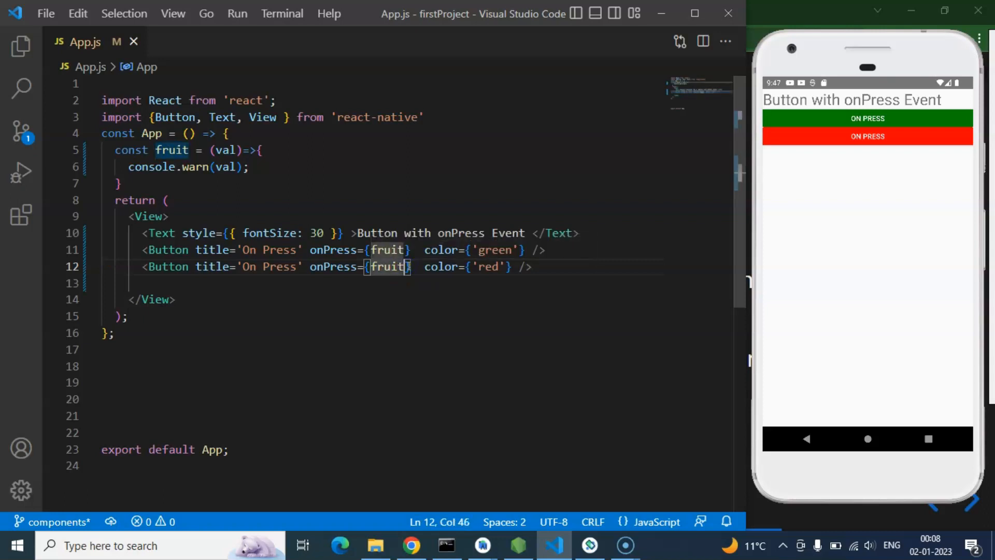
- Change the red button's onPress to {fruit()}, save, and tap the emulator buttons
text(())
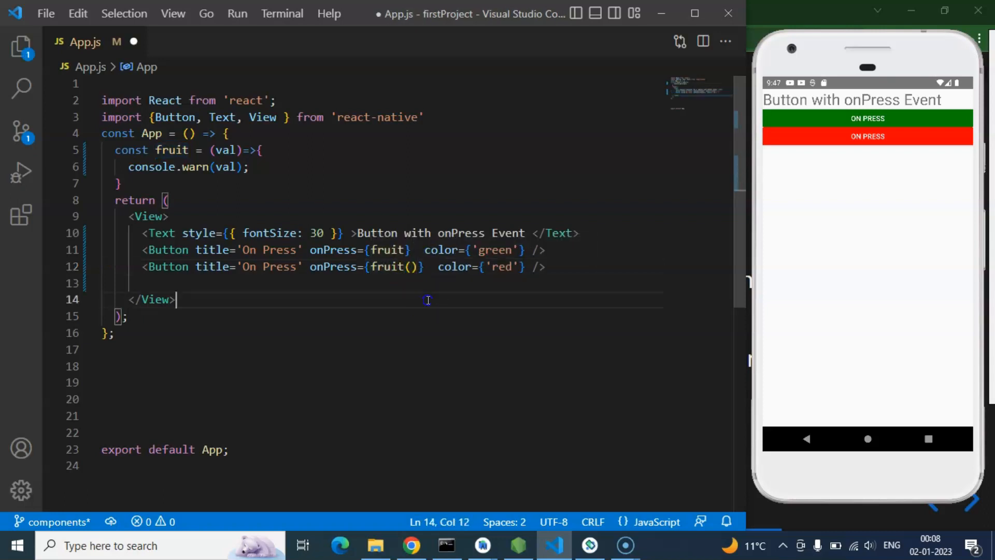
key(ctrl+s)
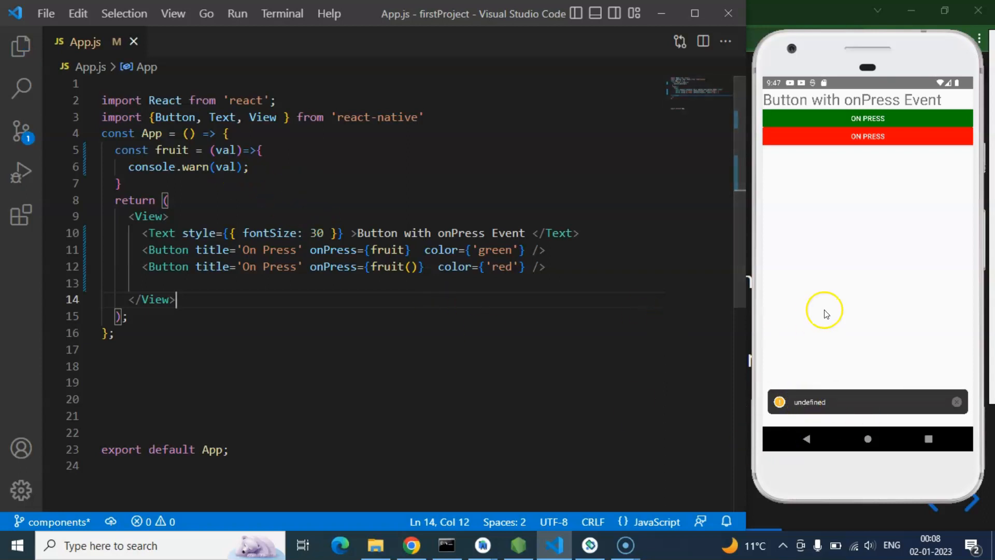
mouse_move(956, 378)
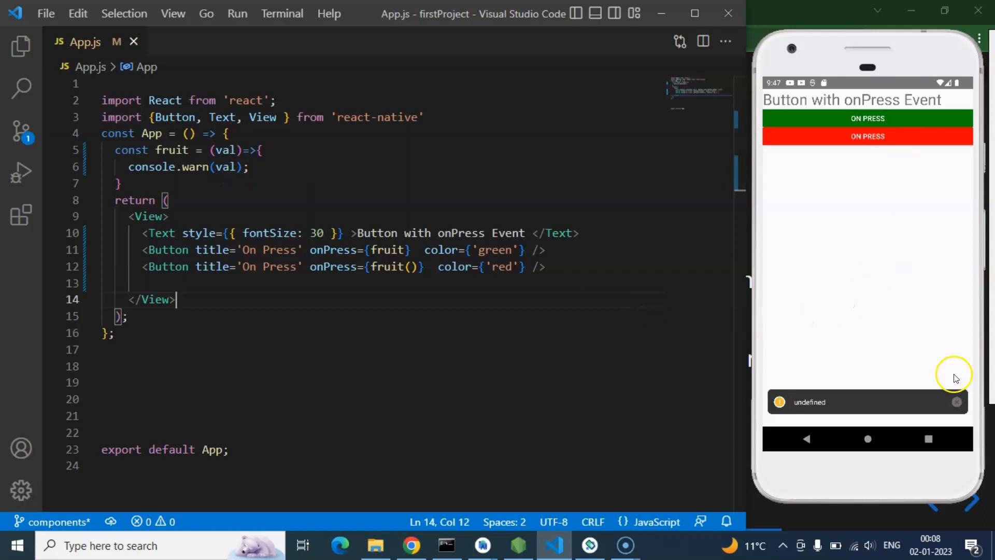
click(867, 118)
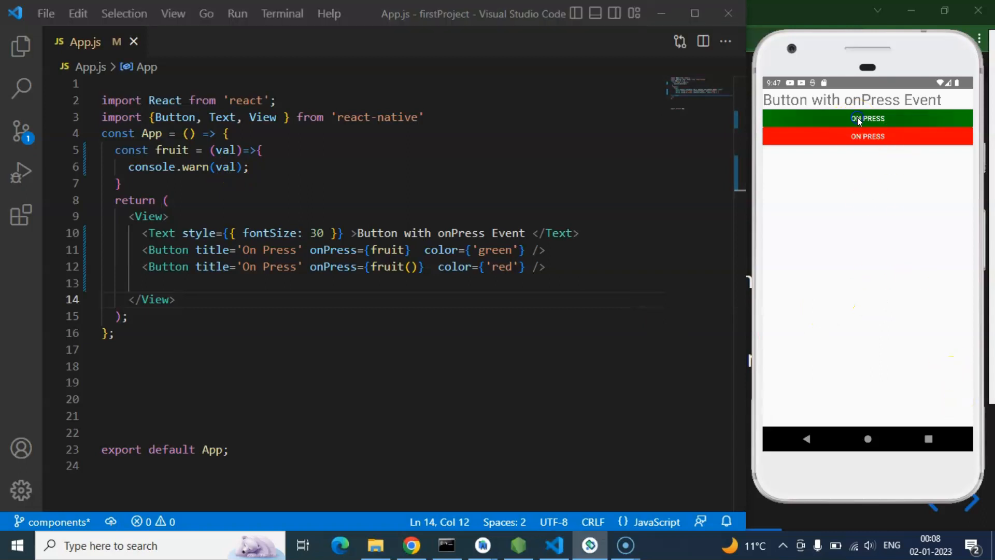
click(867, 118)
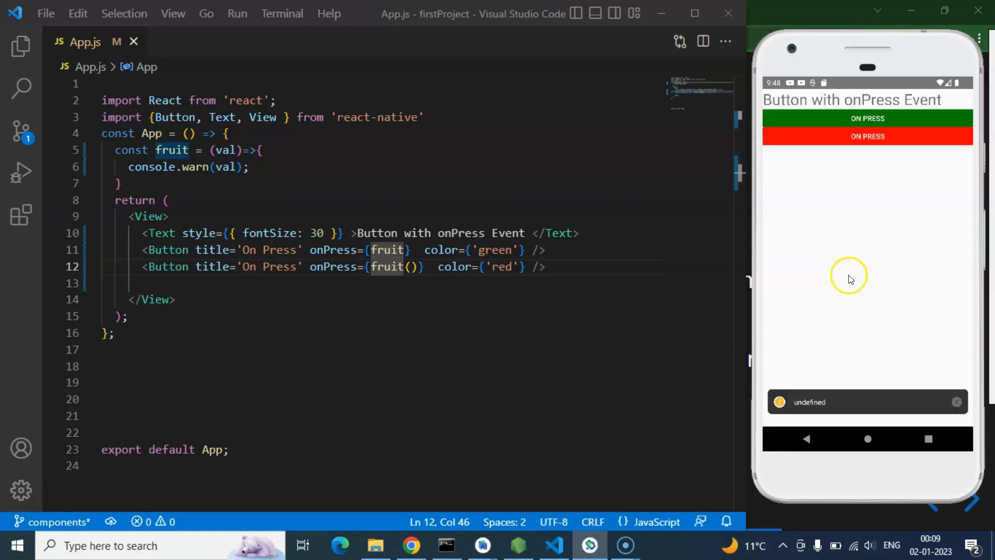
mouse_move(206, 145)
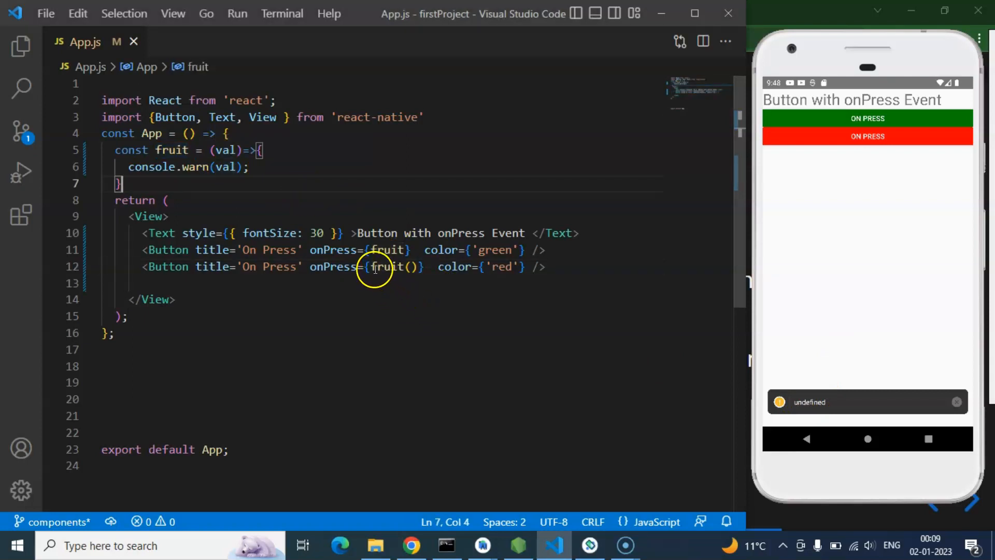
- Wrap the red button's handler as ()=>fruit("Hello Anil sidhu") and tap it to see the warning
text(()
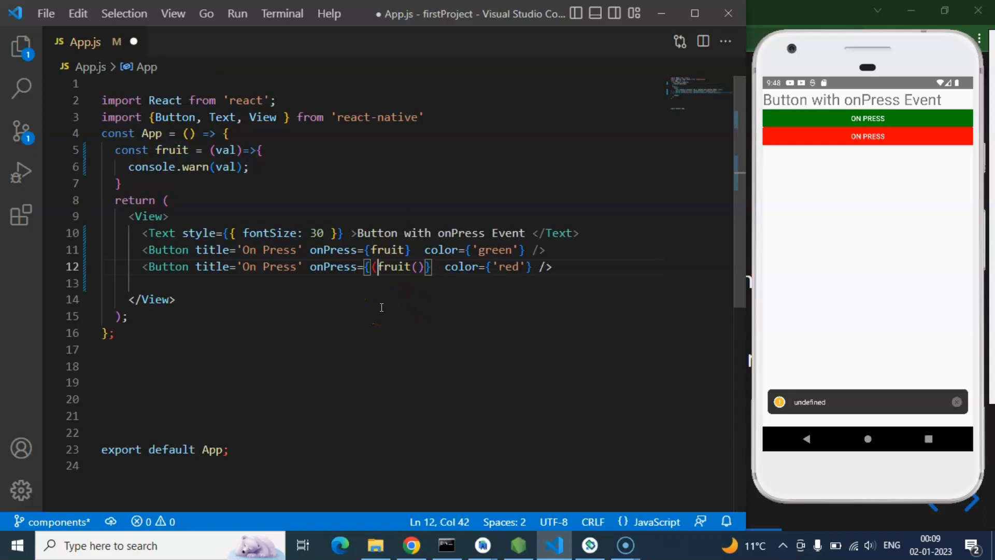
text(()=>)
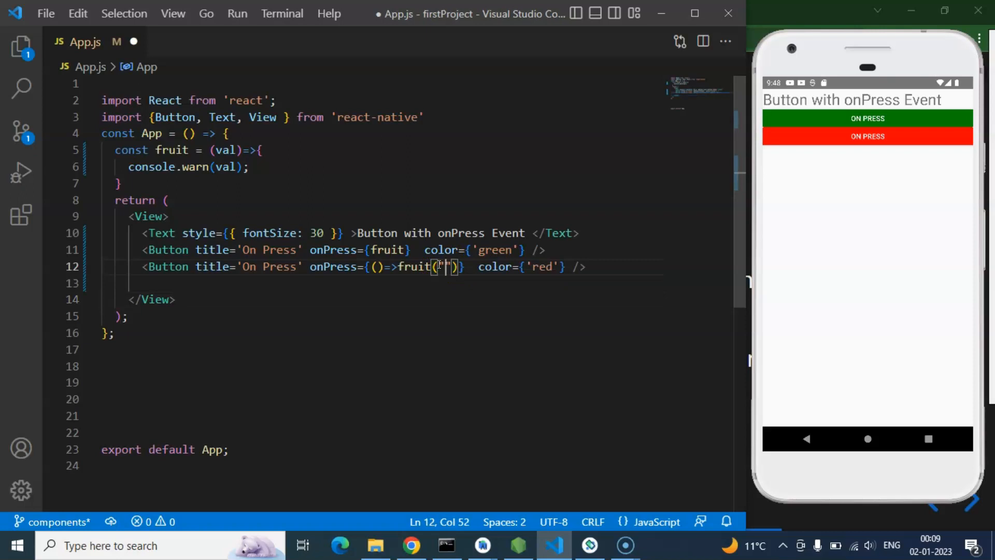
text(Hello)
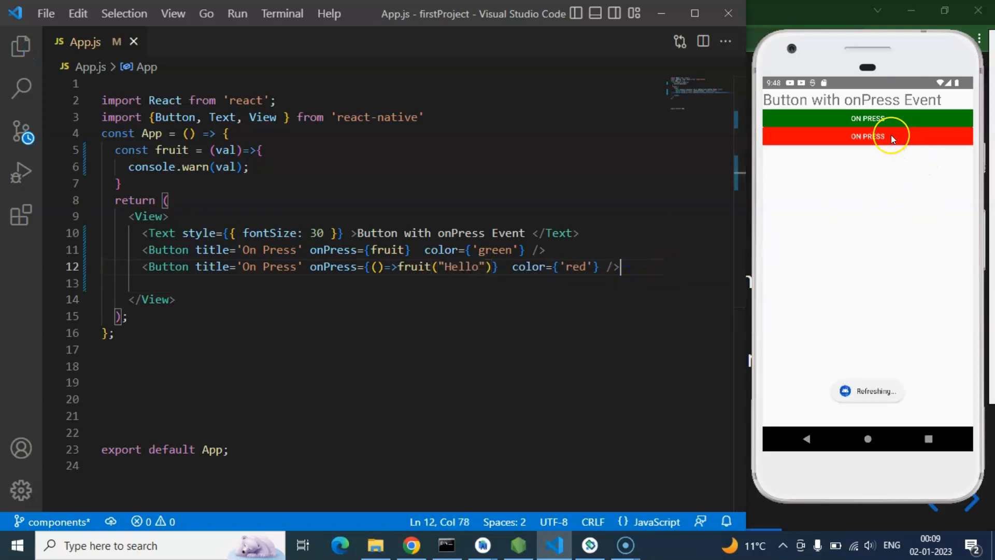
click(868, 136)
text( Anil sidhu)
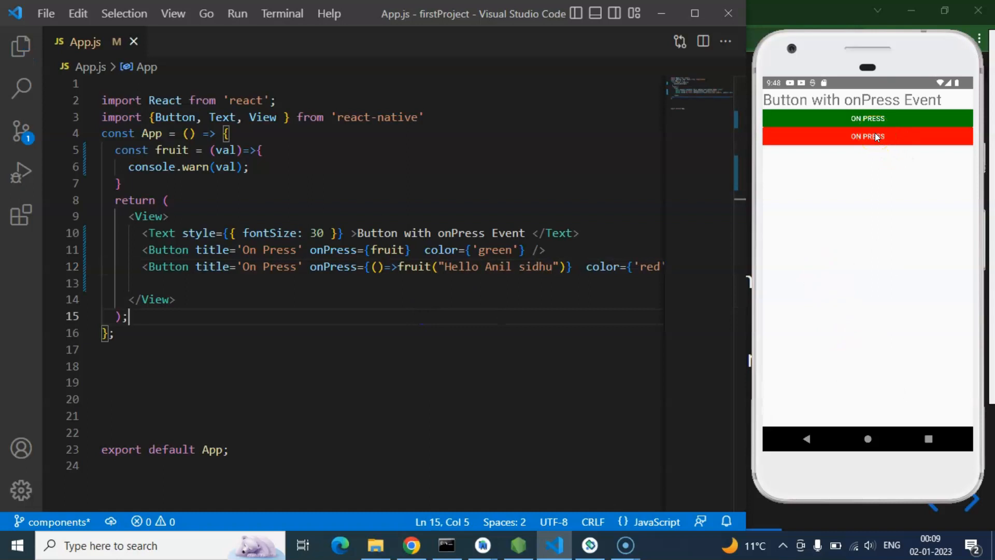
click(868, 136)
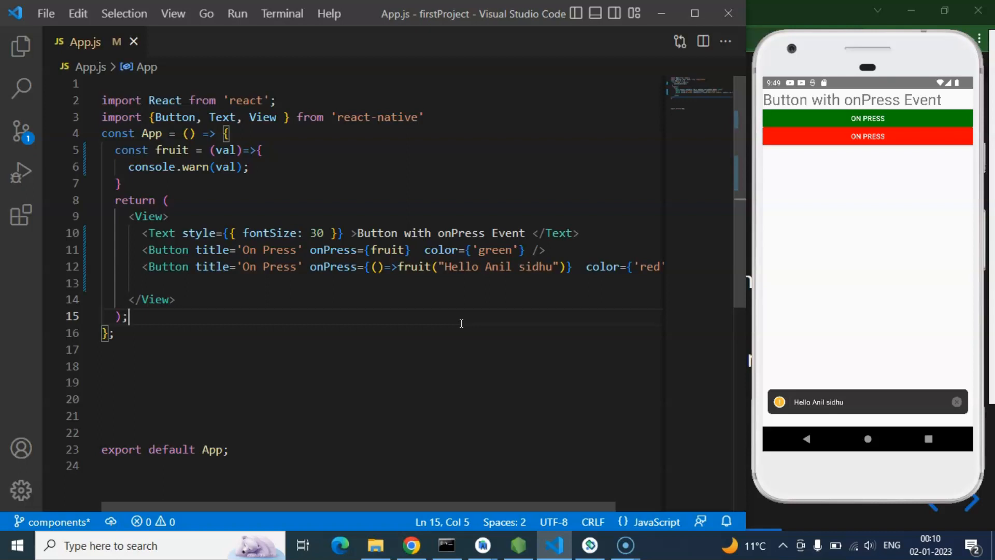
mouse_move(452, 317)
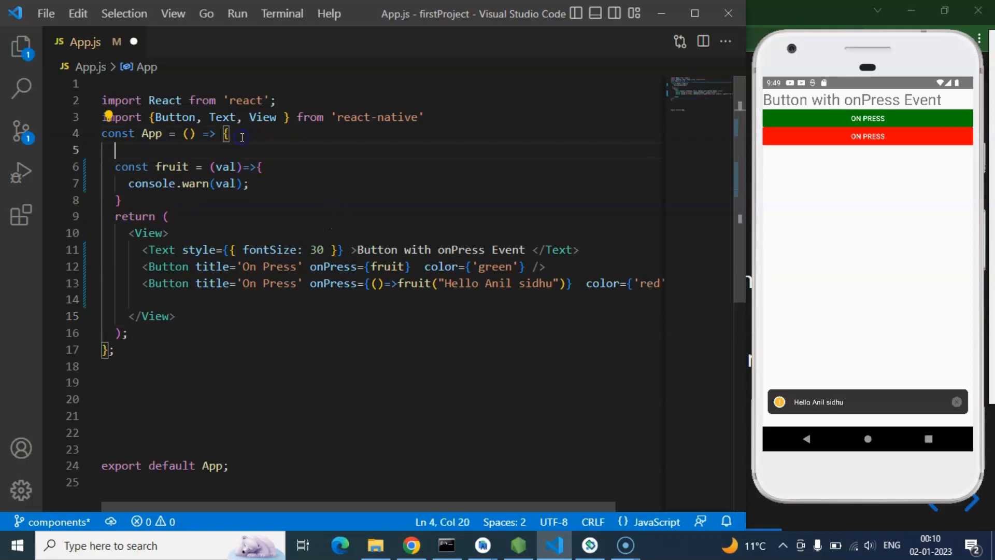
- Declare let data = 100 in App and render {data} in the Text element
text(let)
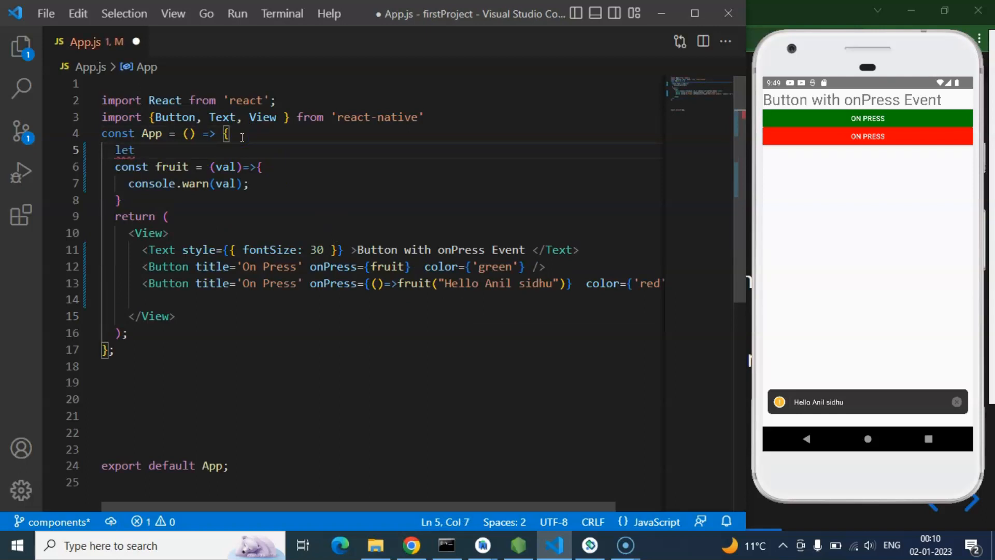
text(data)
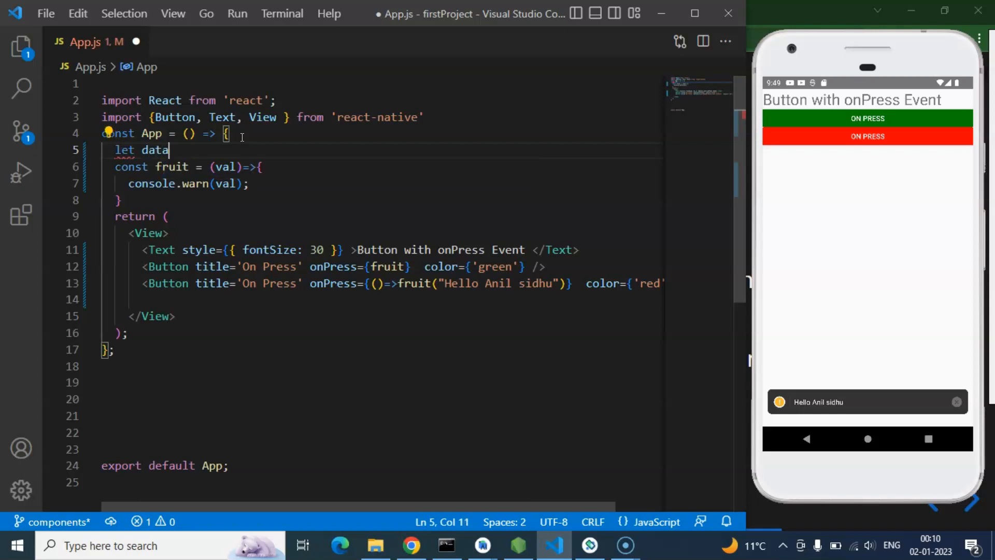
text(=)
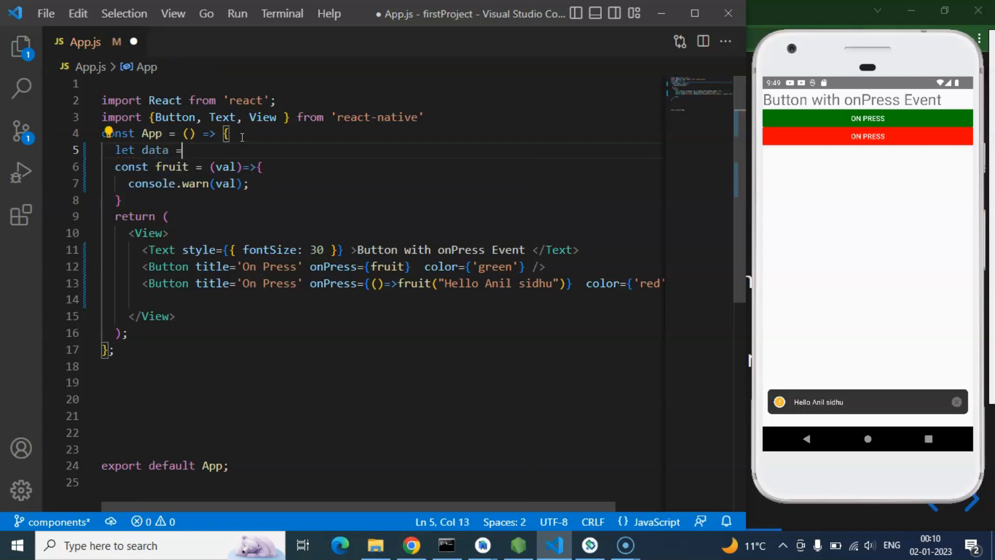
text(10)
click(382, 250)
text({)
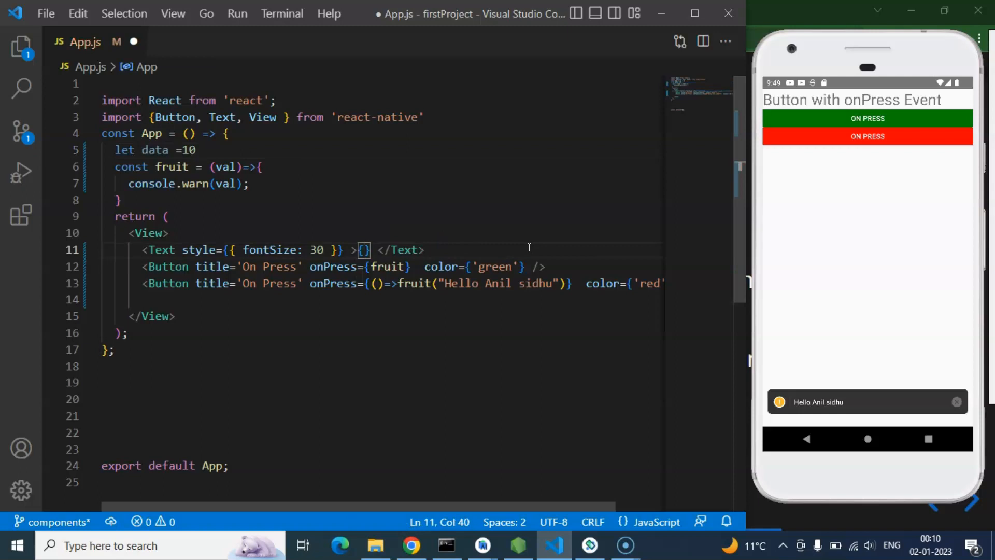
text(data)
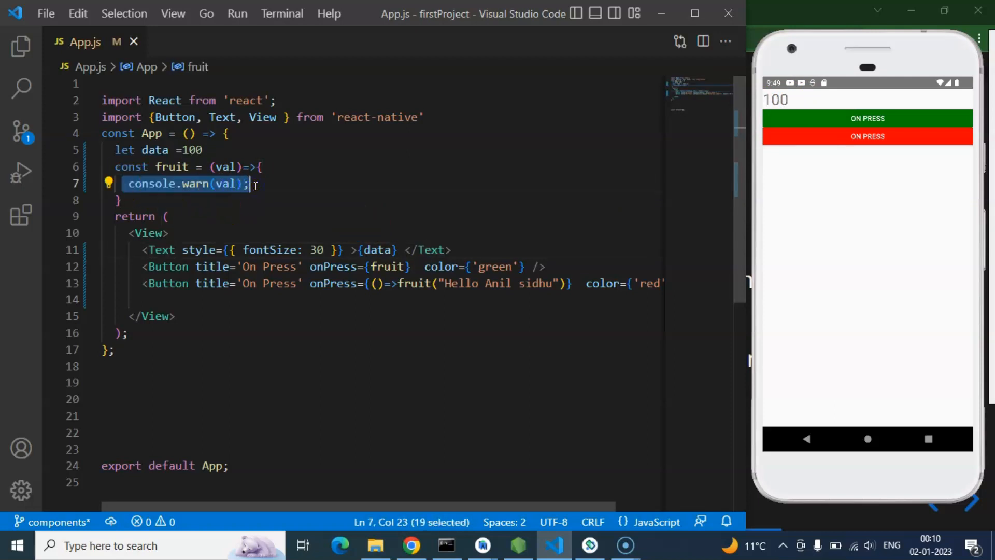
- Make fruit set data = 20; and call console.warn(data), then save
text(data =)
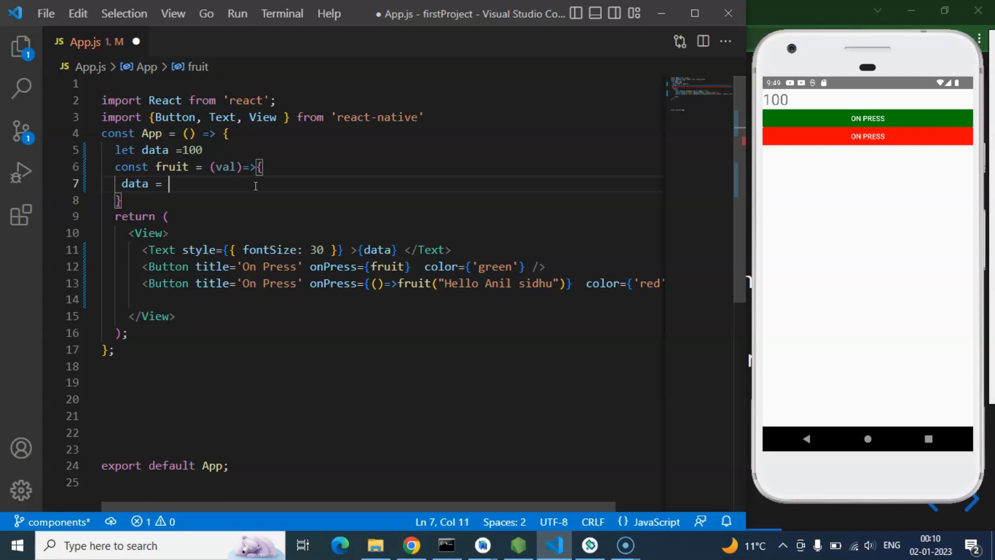
text(20;)
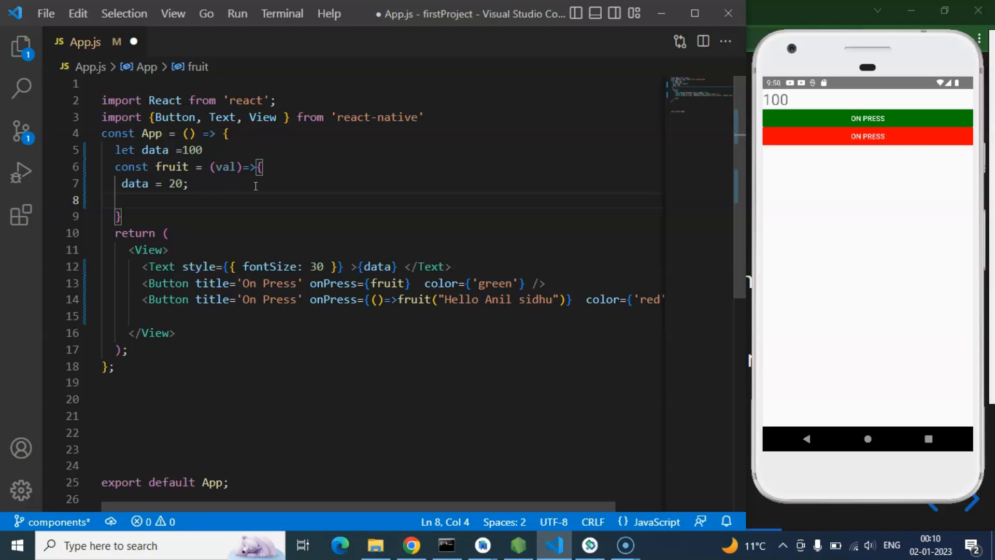
text(console.w)
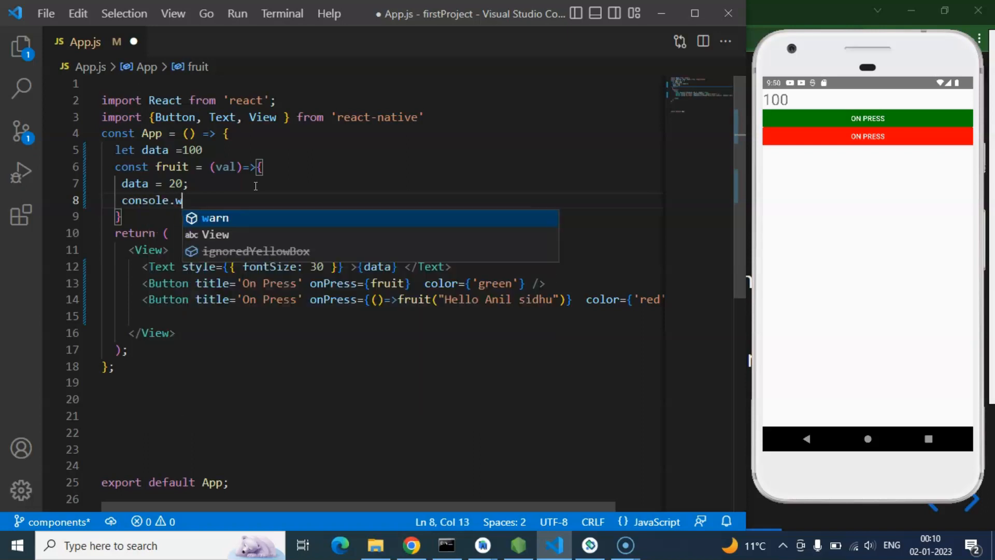
text(arn(data)
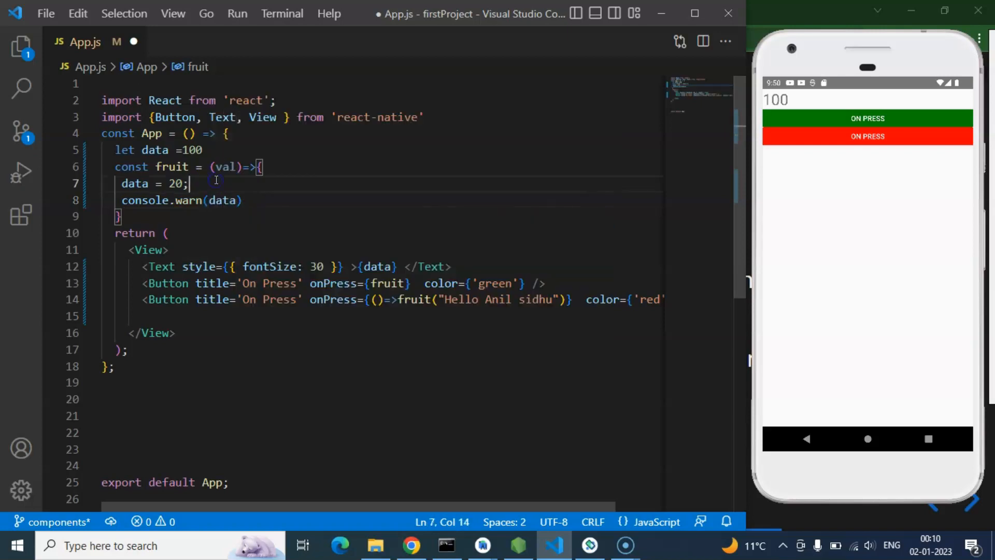
key(ctrl+s)
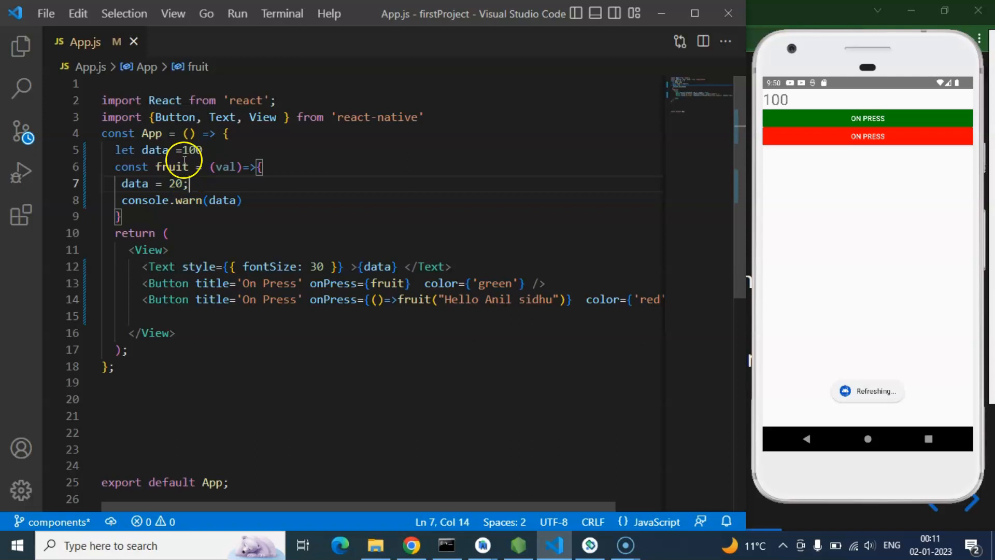
- Highlight the fruit function, data in the warning call, and the displayed data value
click(172, 167)
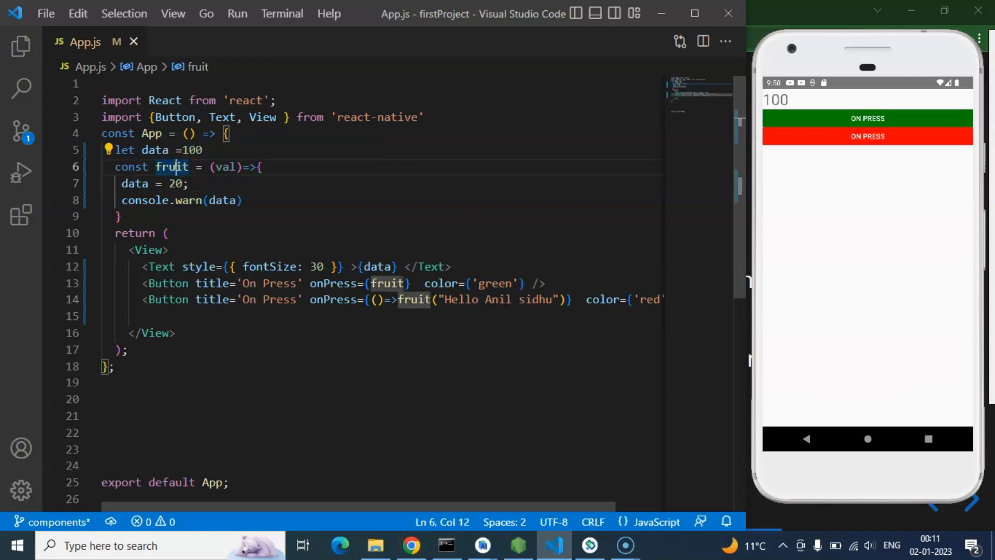
mouse_move(205, 195)
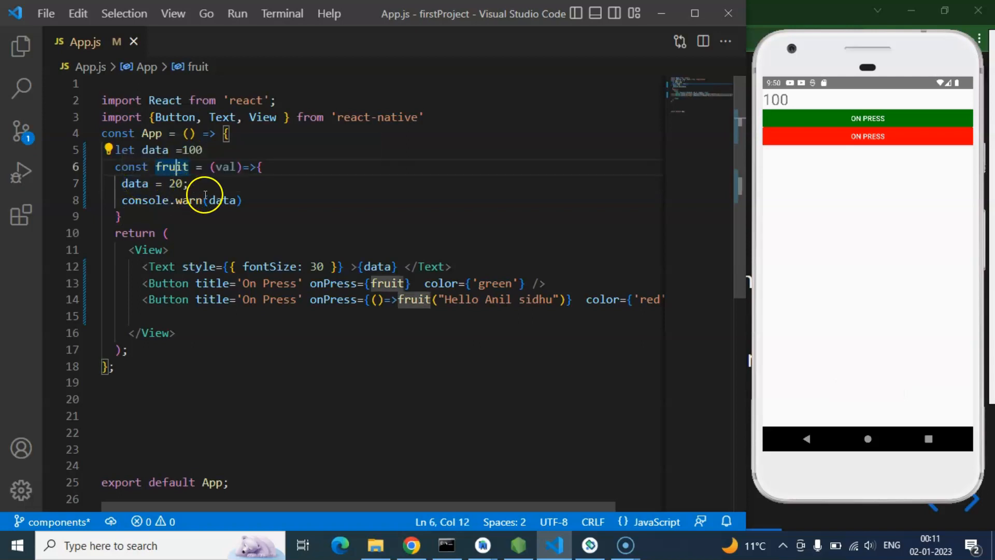
double_click(222, 201)
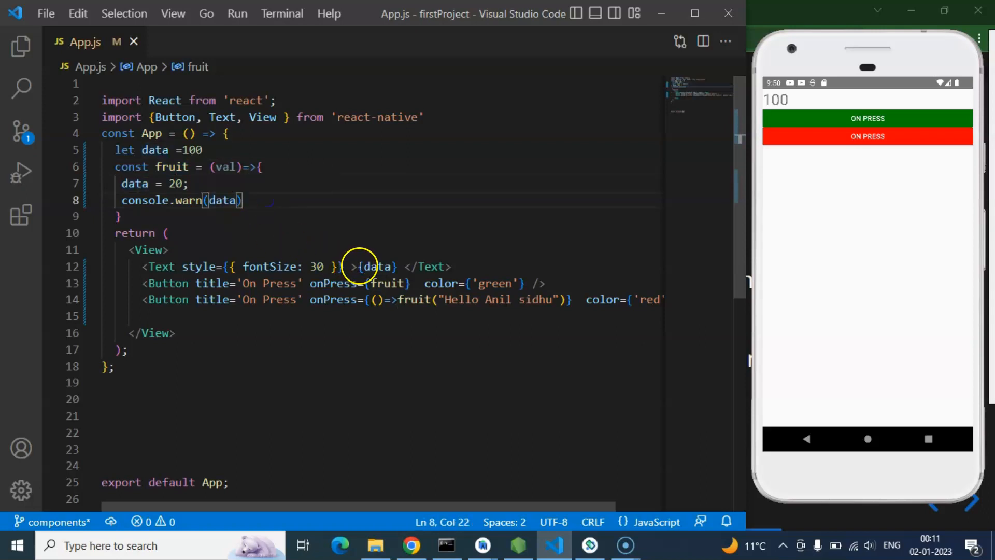
double_click(376, 266)
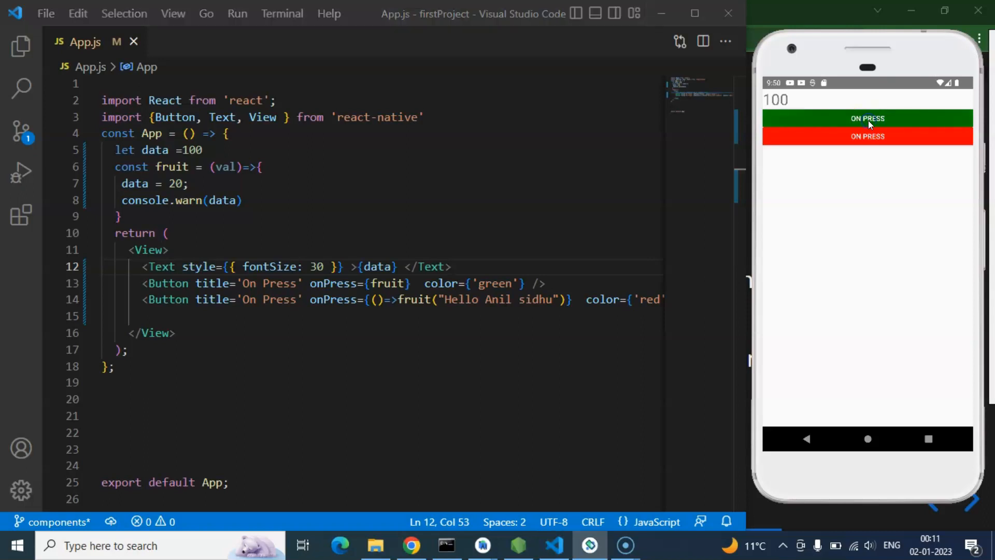
- Tap the green button and the red button twice to see warning 20, then switch to the slides
click(867, 119)
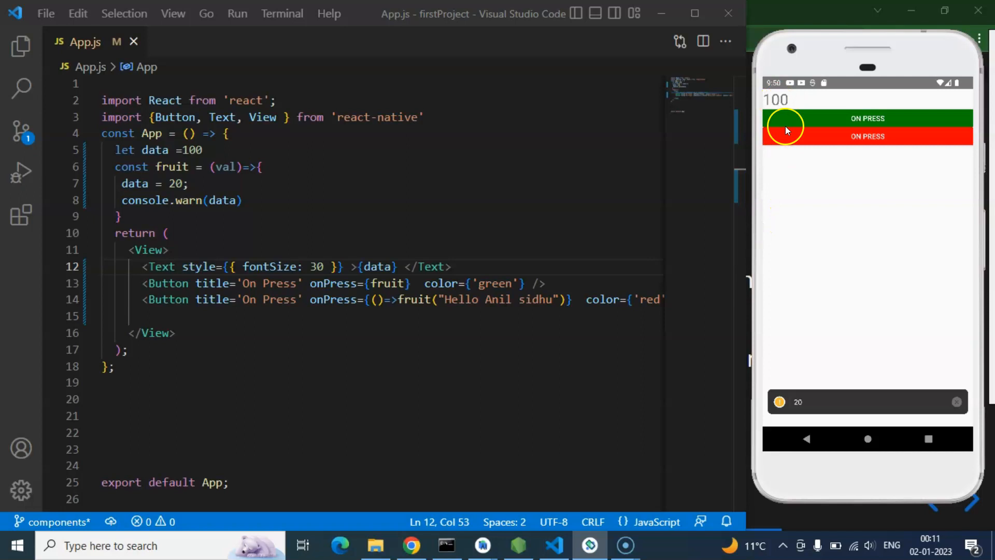
mouse_move(397, 240)
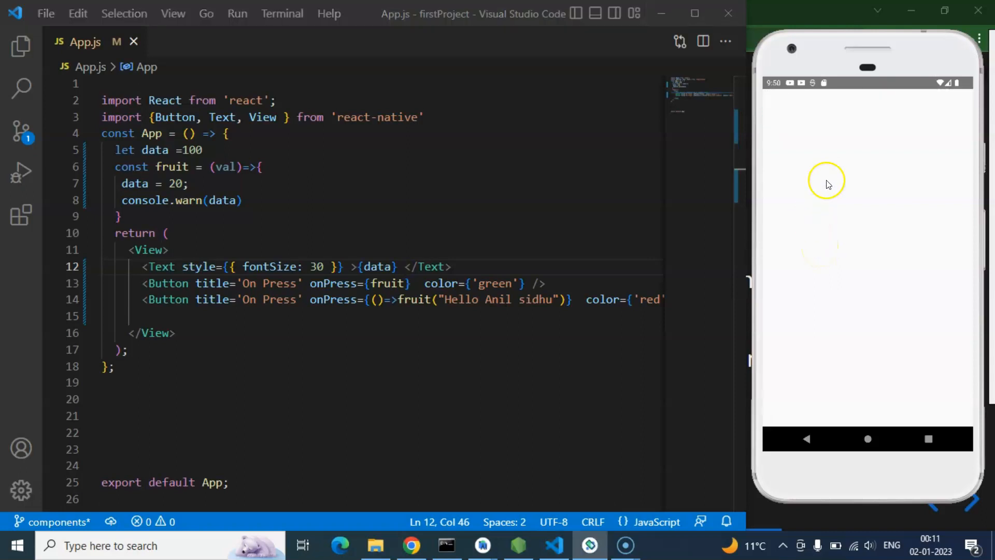
mouse_move(855, 143)
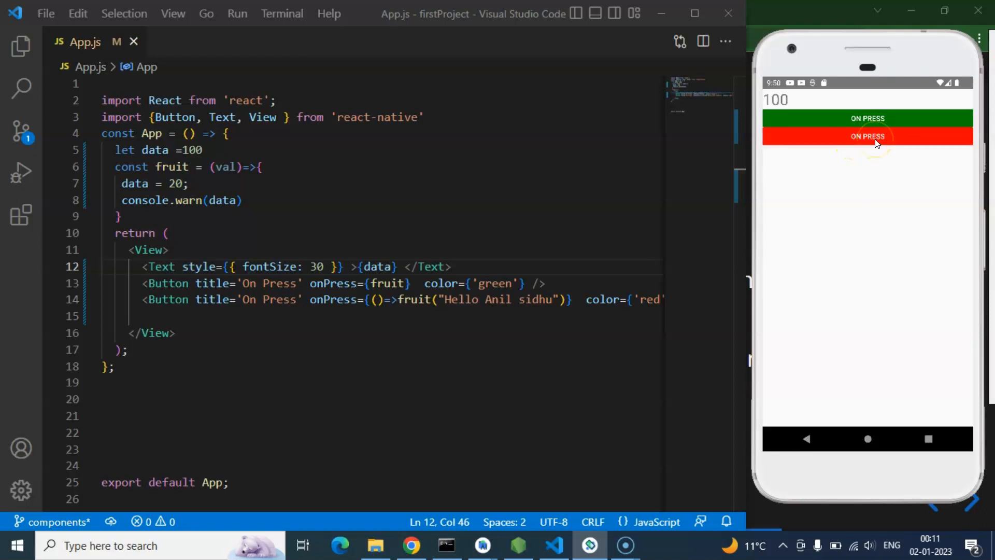
click(867, 136)
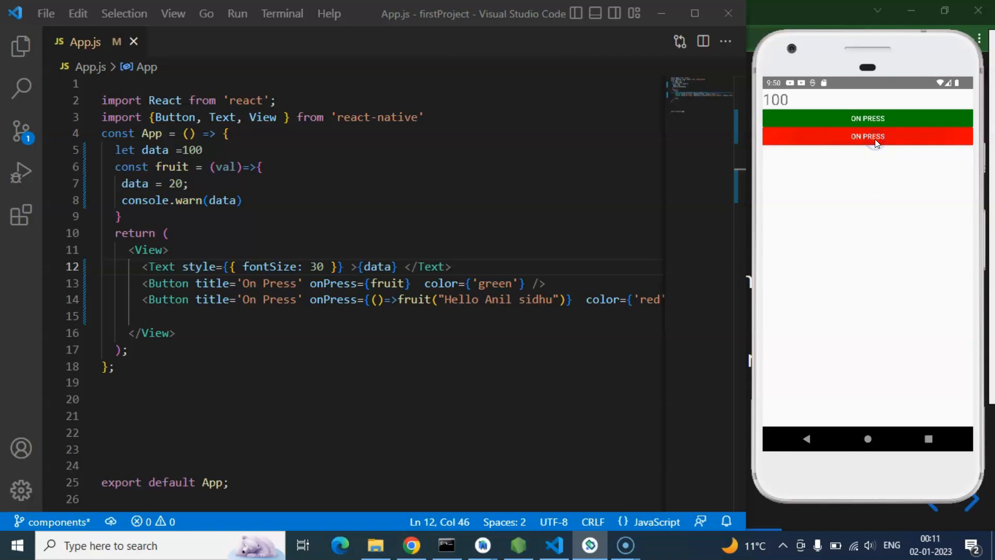
click(867, 136)
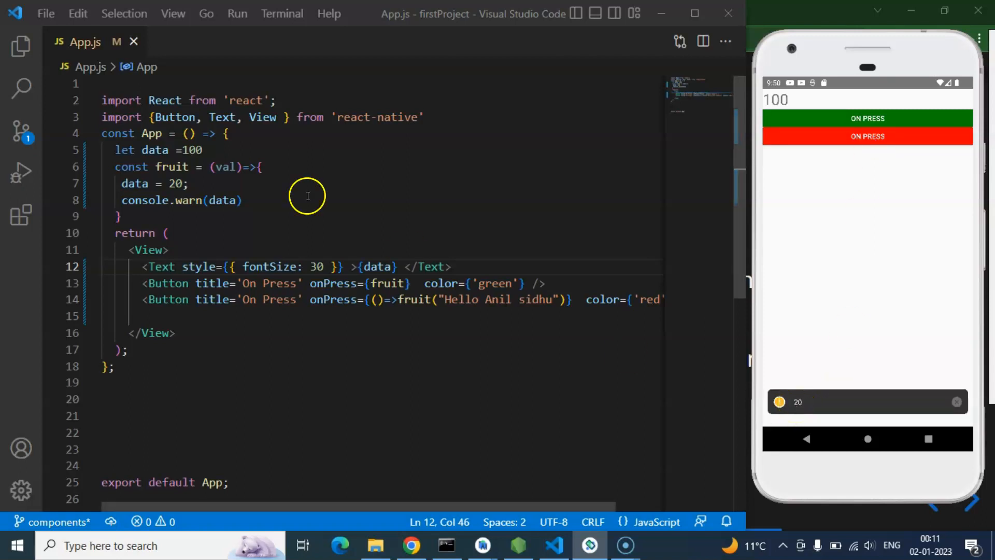
mouse_move(625, 221)
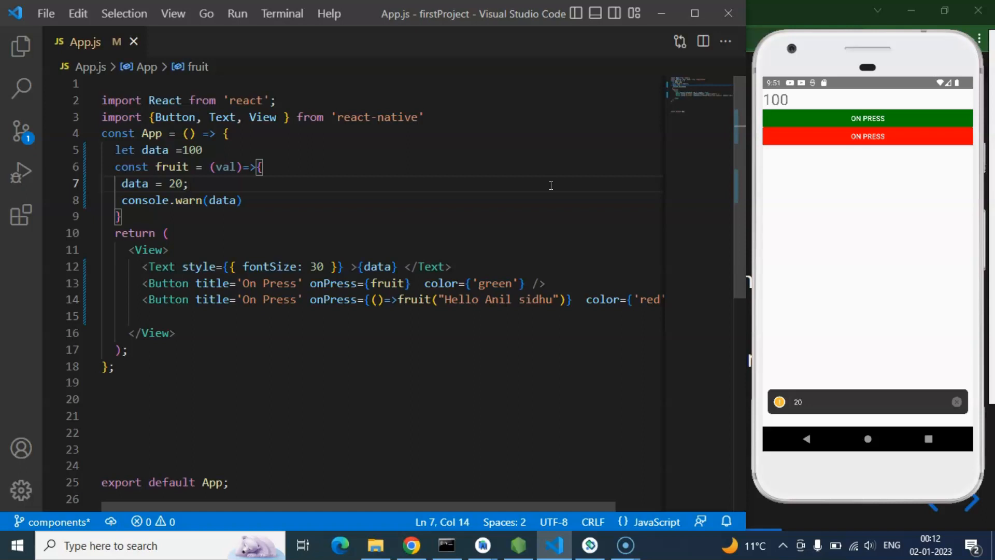
mouse_move(463, 443)
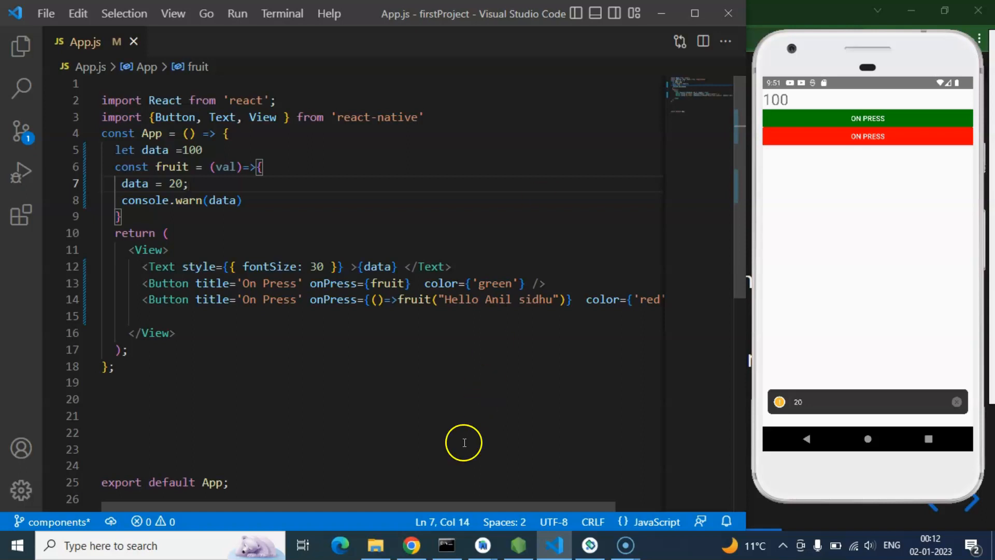
click(411, 545)
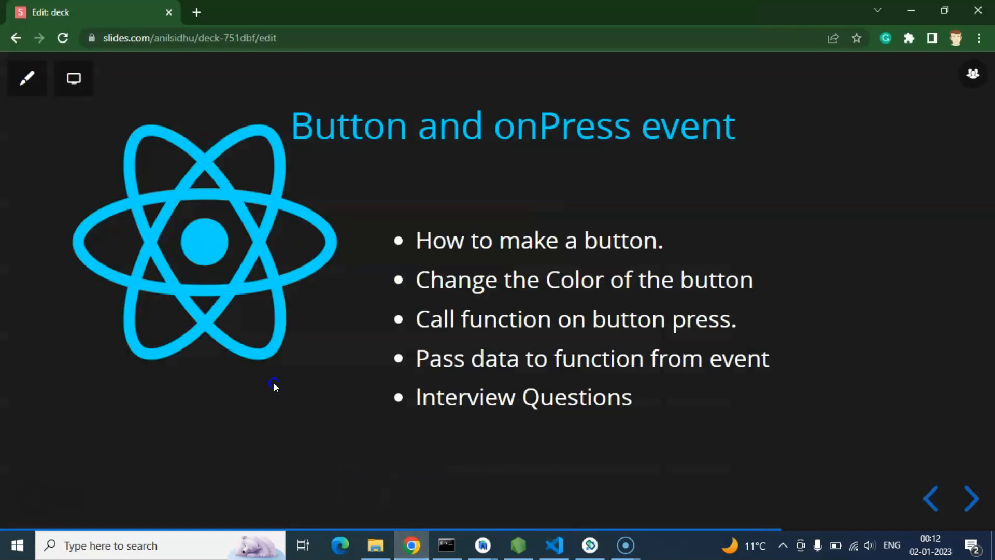